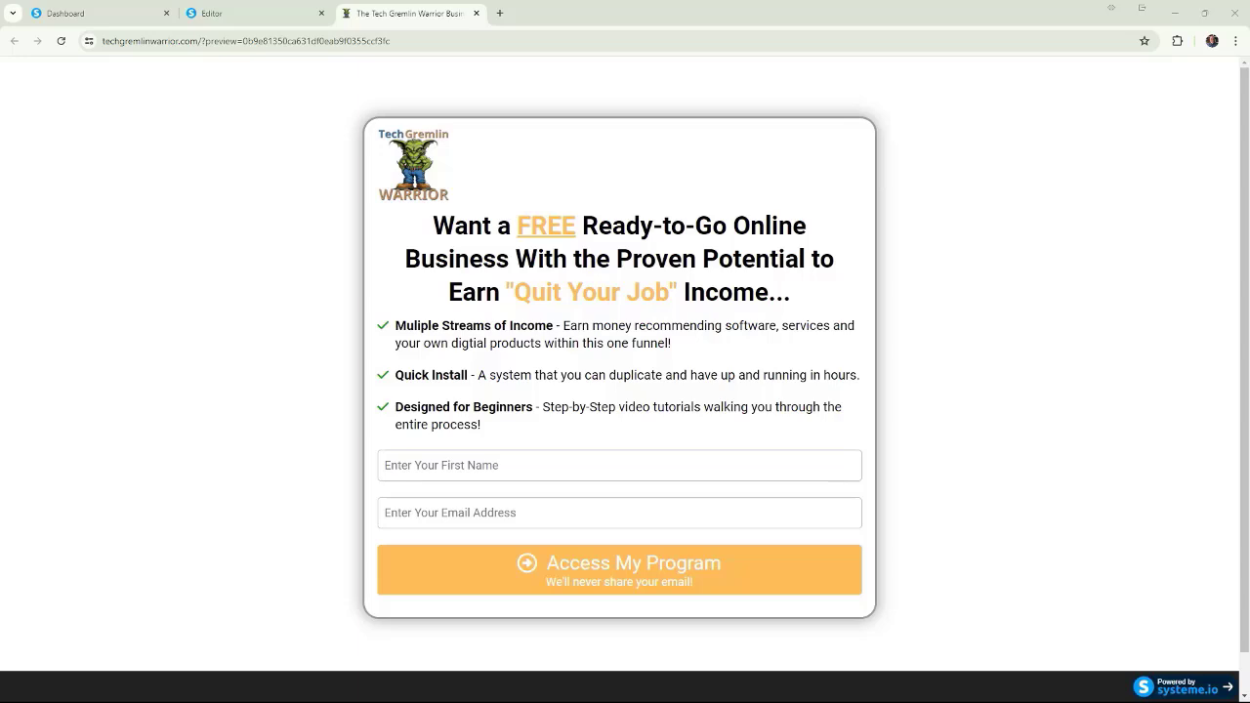
mouse_move(857, 267)
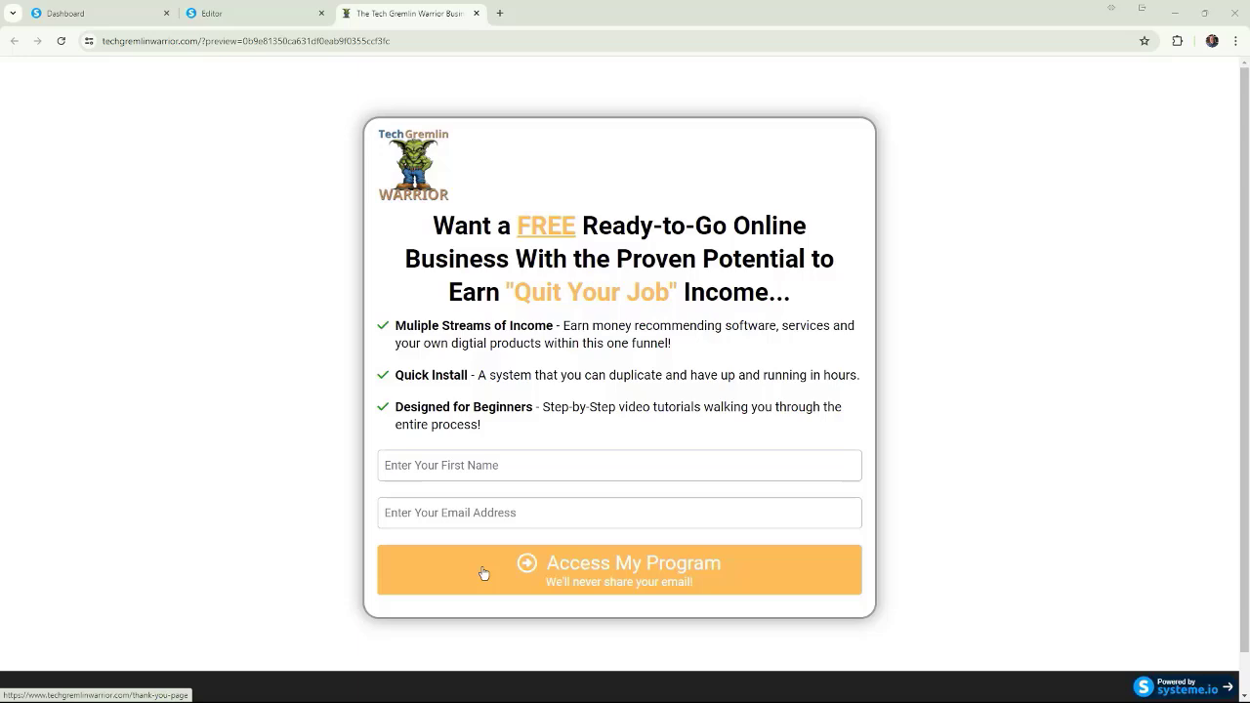
mouse_move(478, 578)
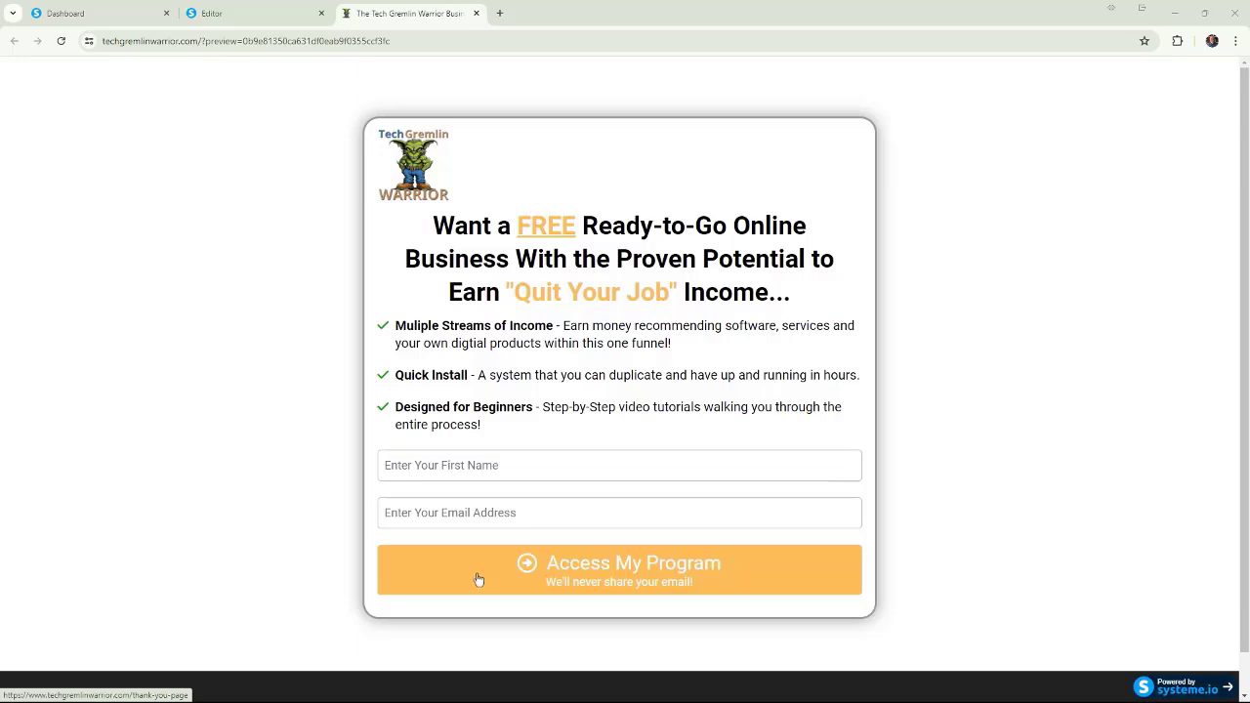
mouse_move(508, 568)
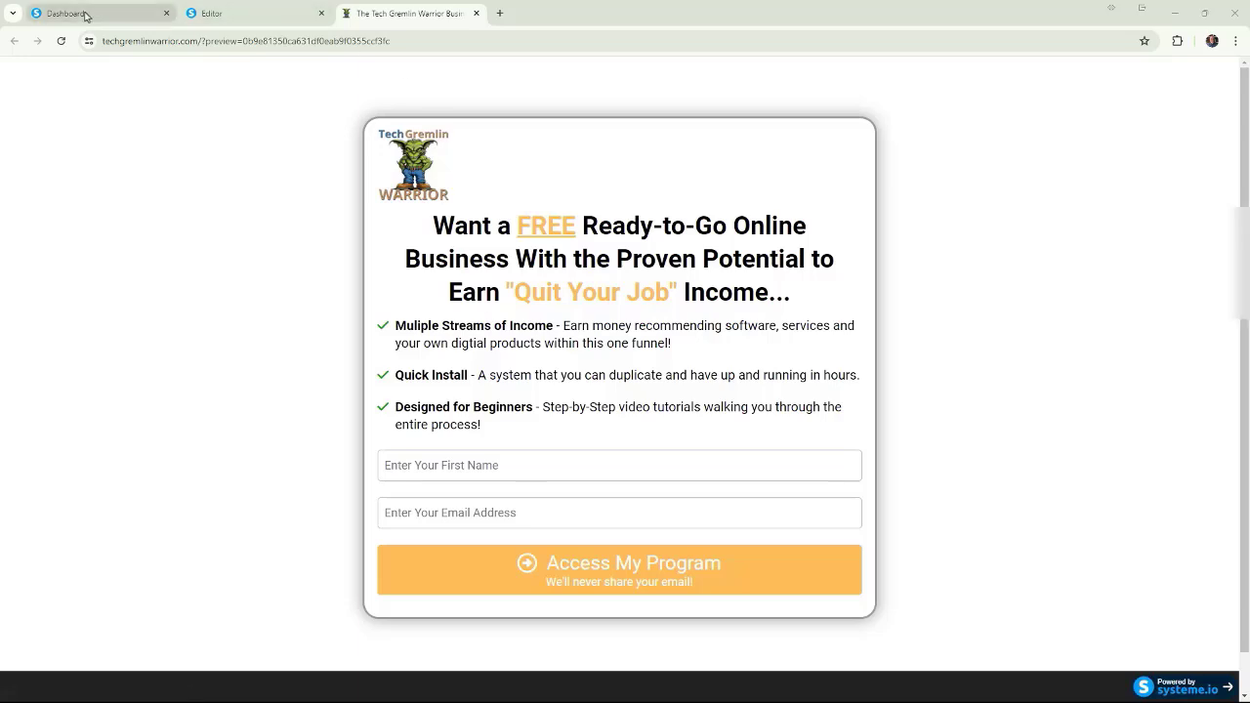
Check the dashboard's new leads count, then enter first name 'Test' on the opt-in preview
click(97, 13)
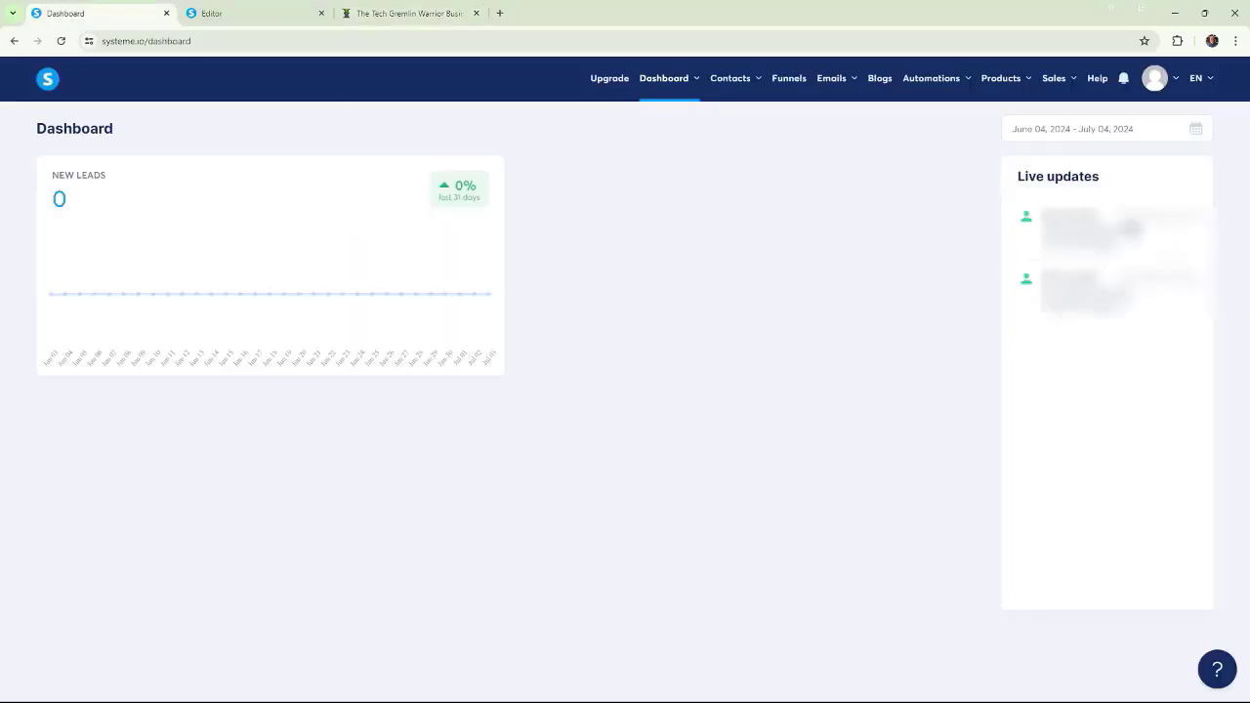
mouse_move(337, 67)
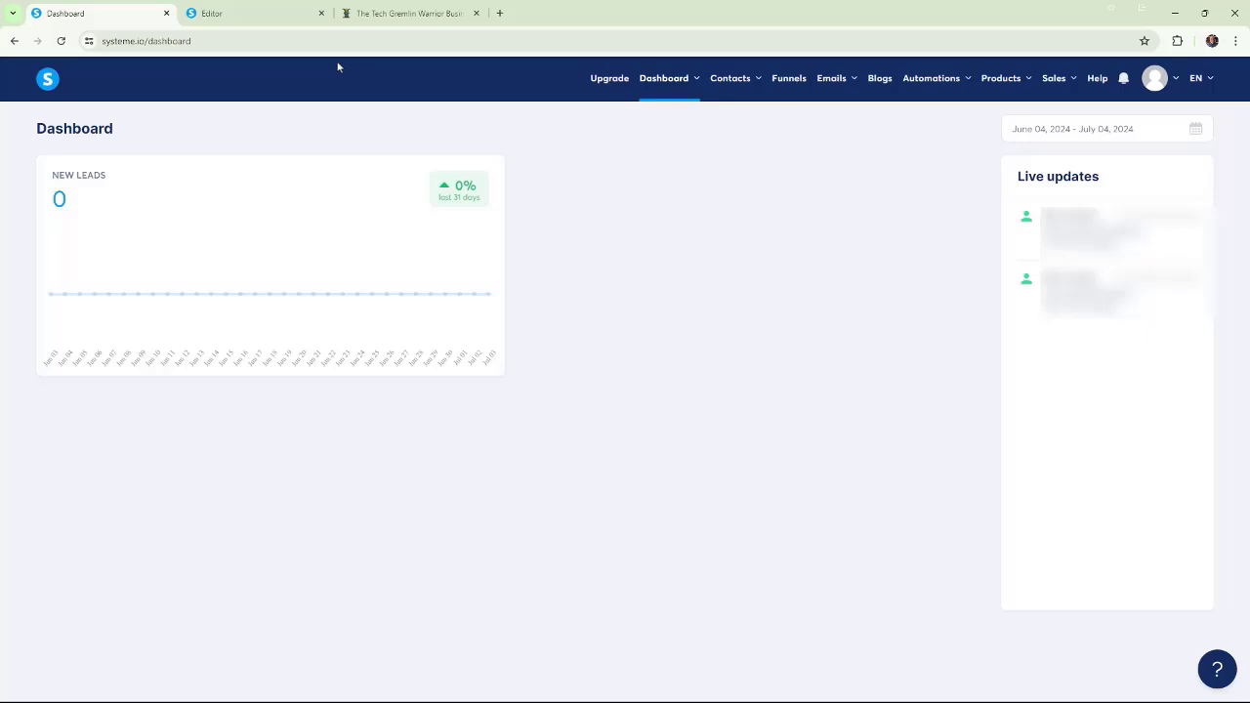
mouse_move(291, 27)
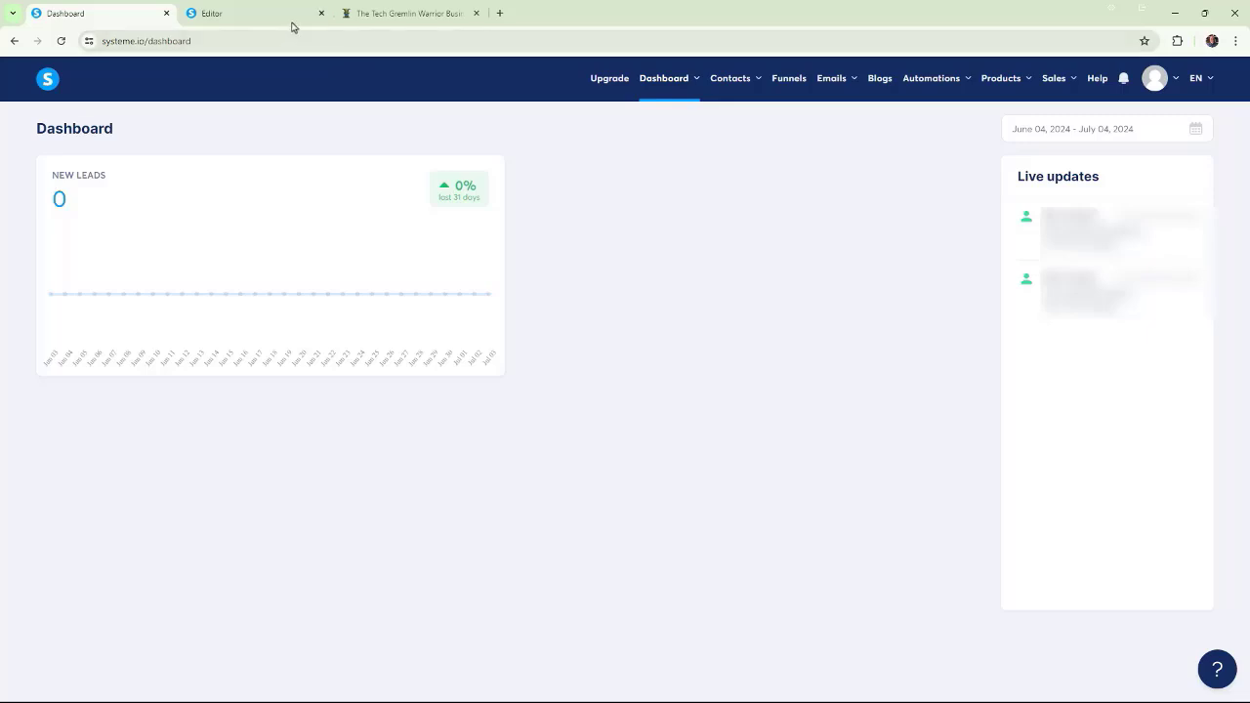
click(410, 13)
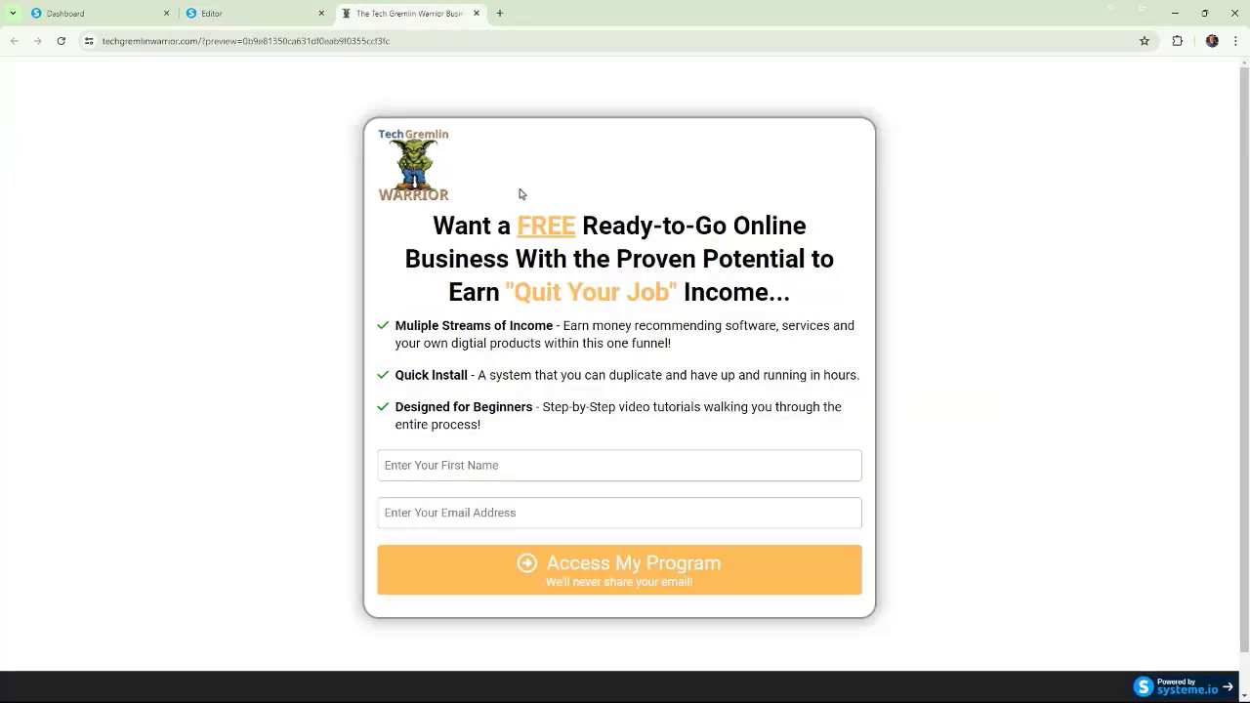
mouse_move(160, 122)
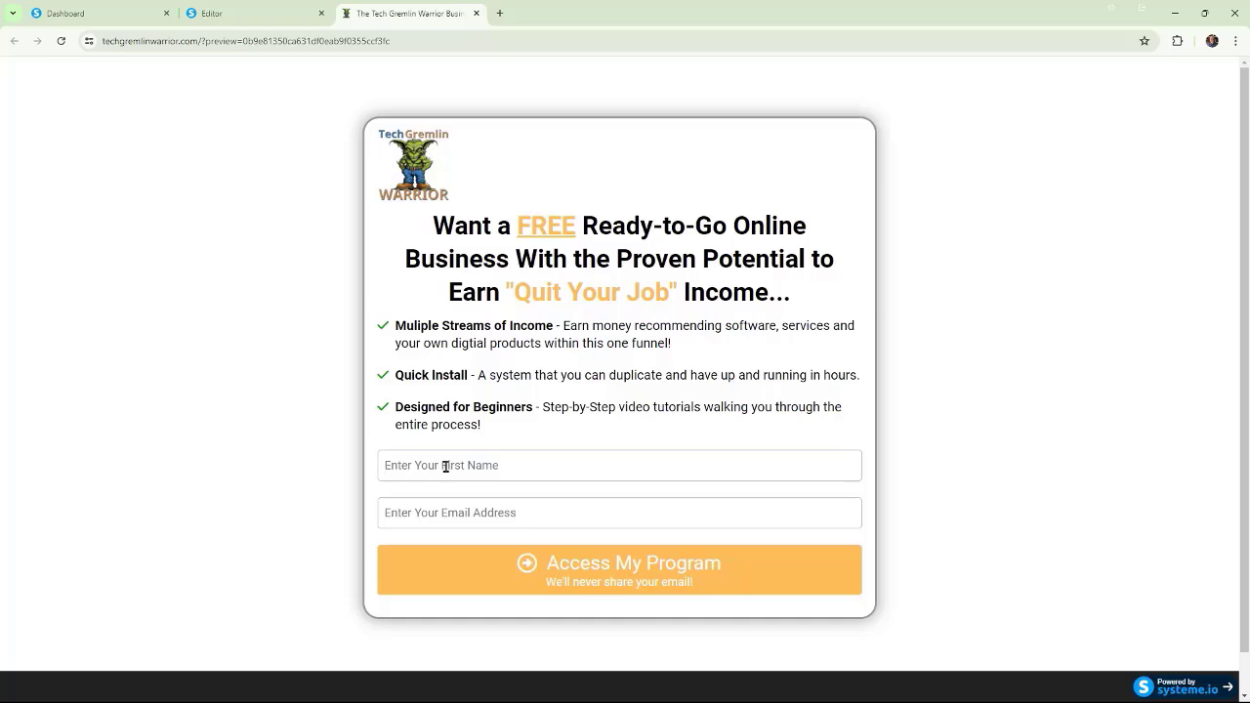
click(619, 465)
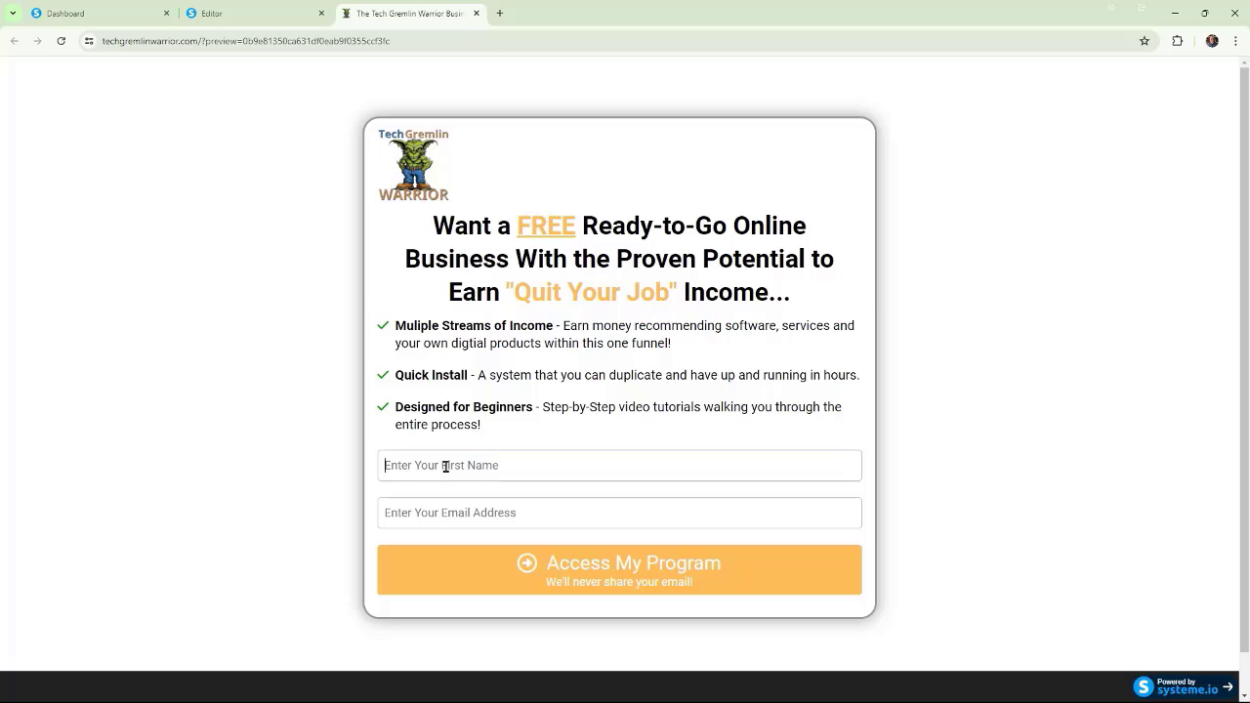
text(Test)
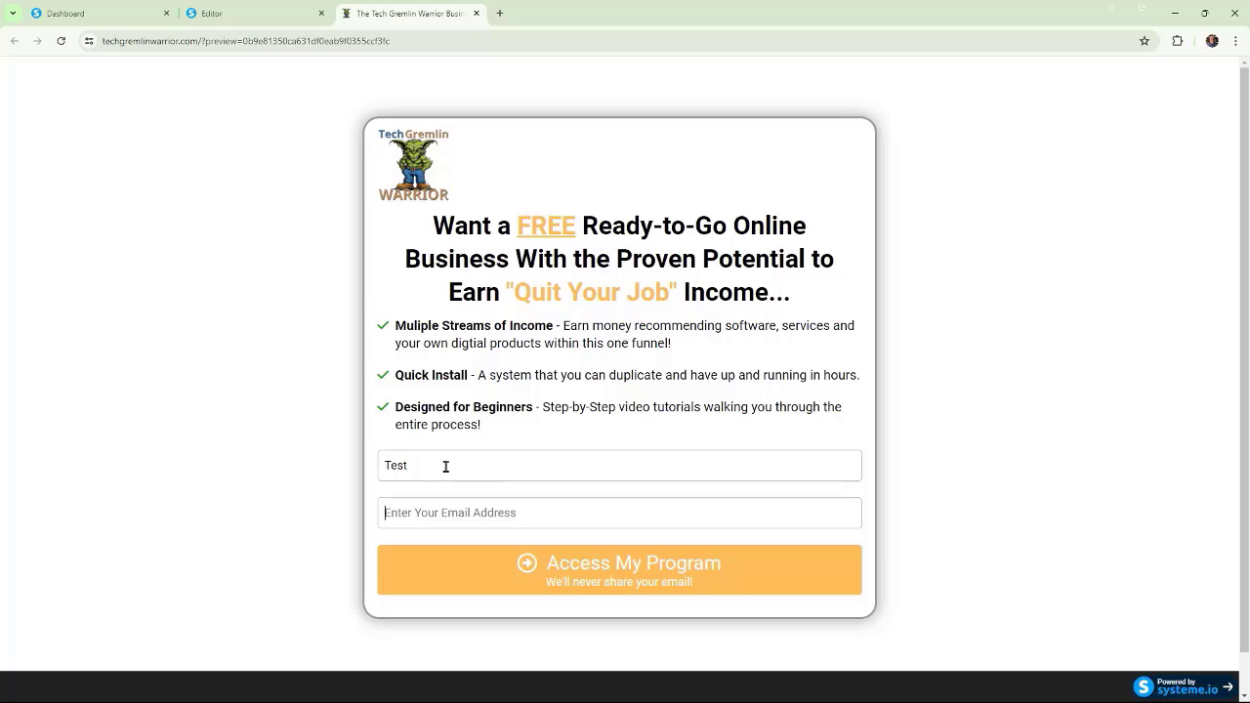
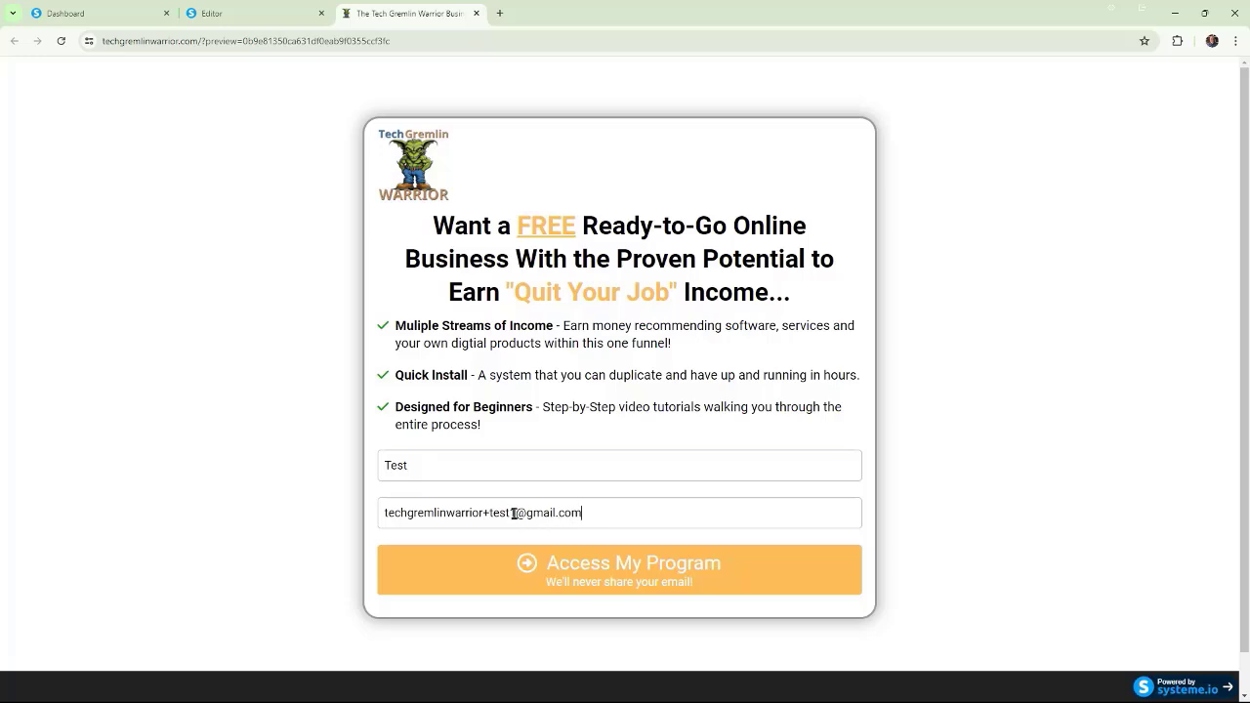
double_click(502, 513)
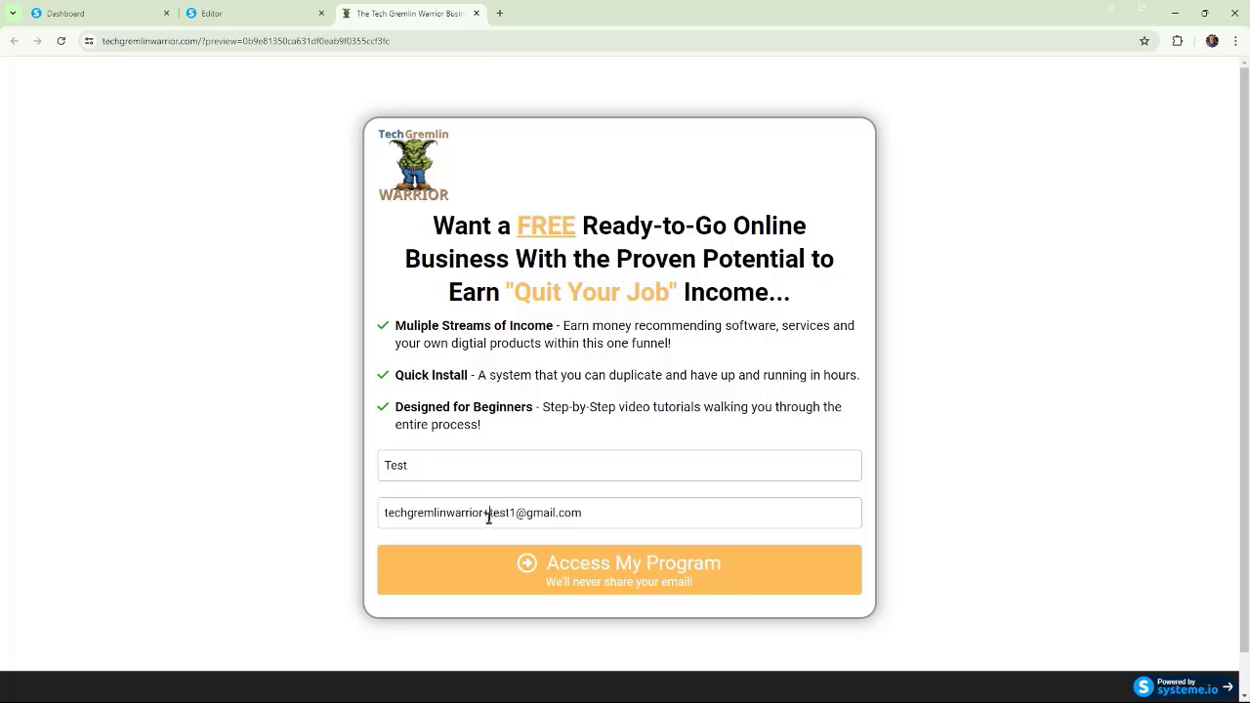
double_click(499, 513)
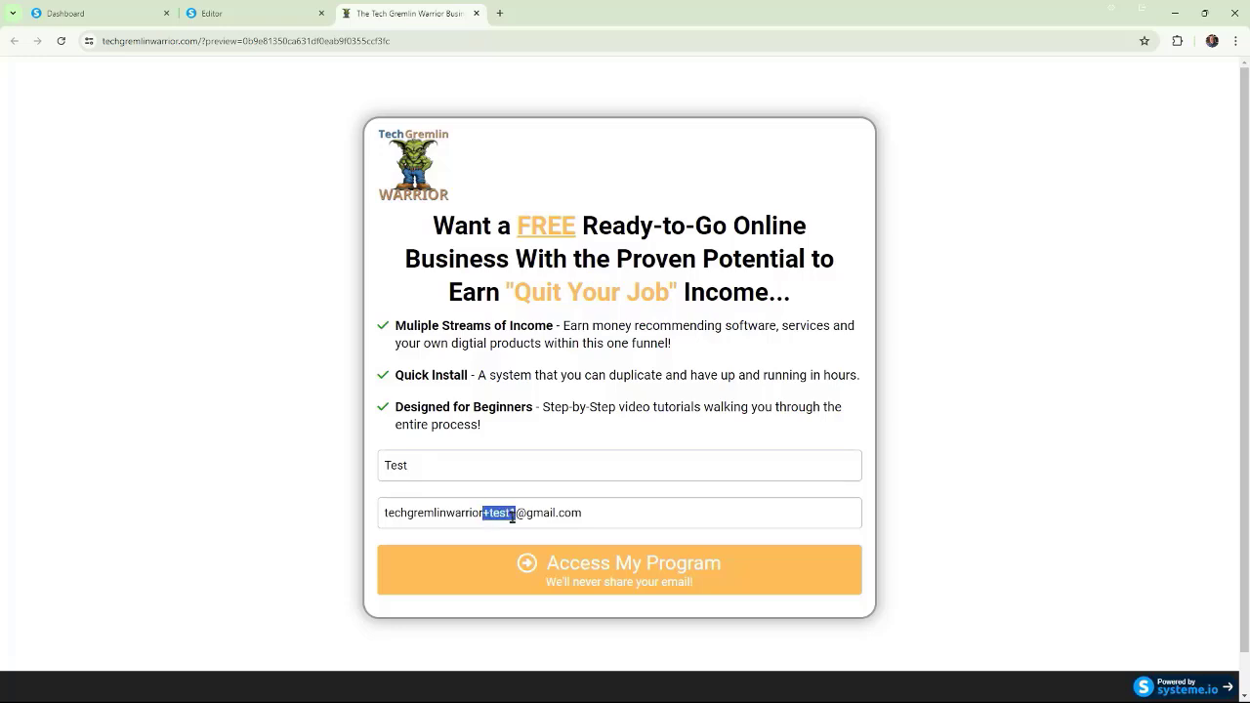
key(Delete)
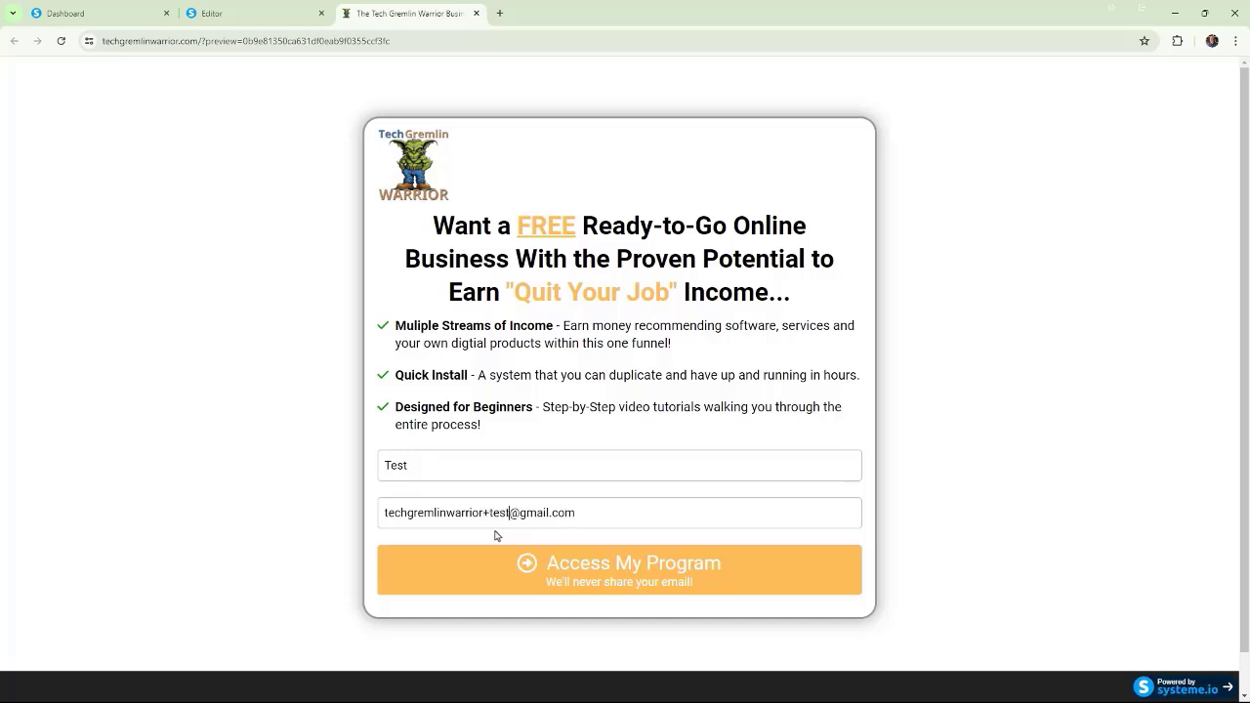
Retype the email's number as 1 and submit the opt-in form to reach the thank-you page
text(1)
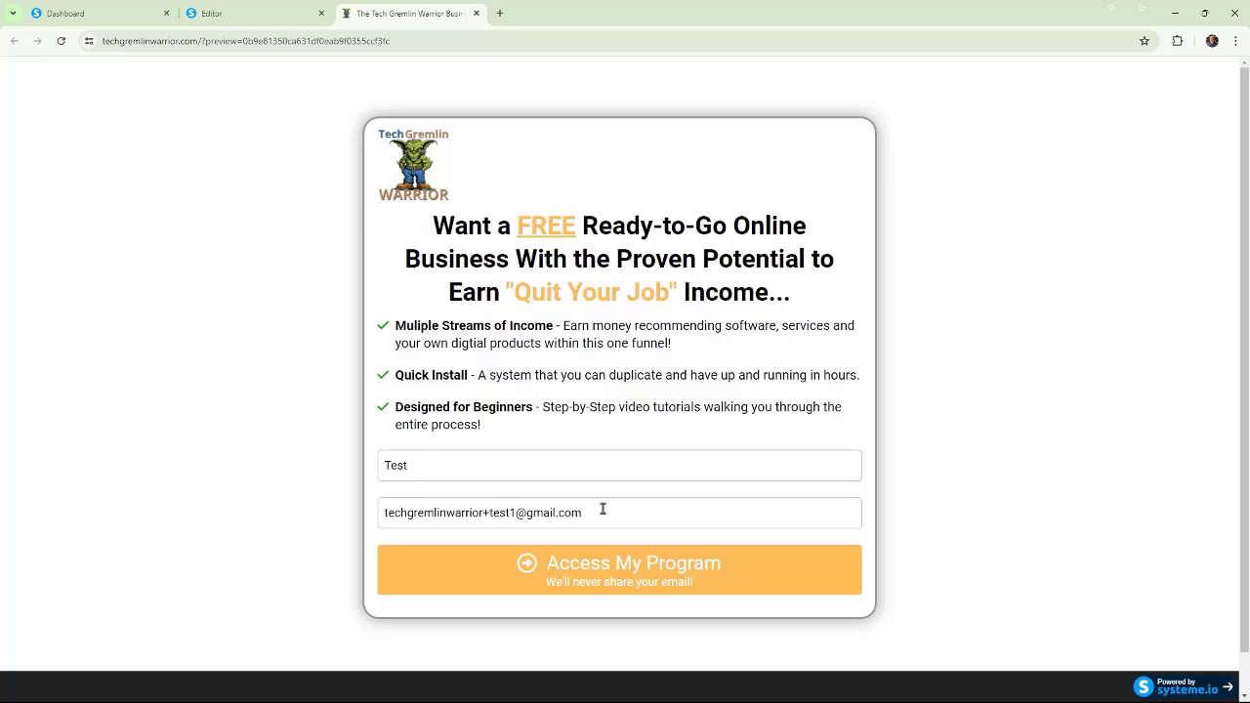
mouse_move(571, 520)
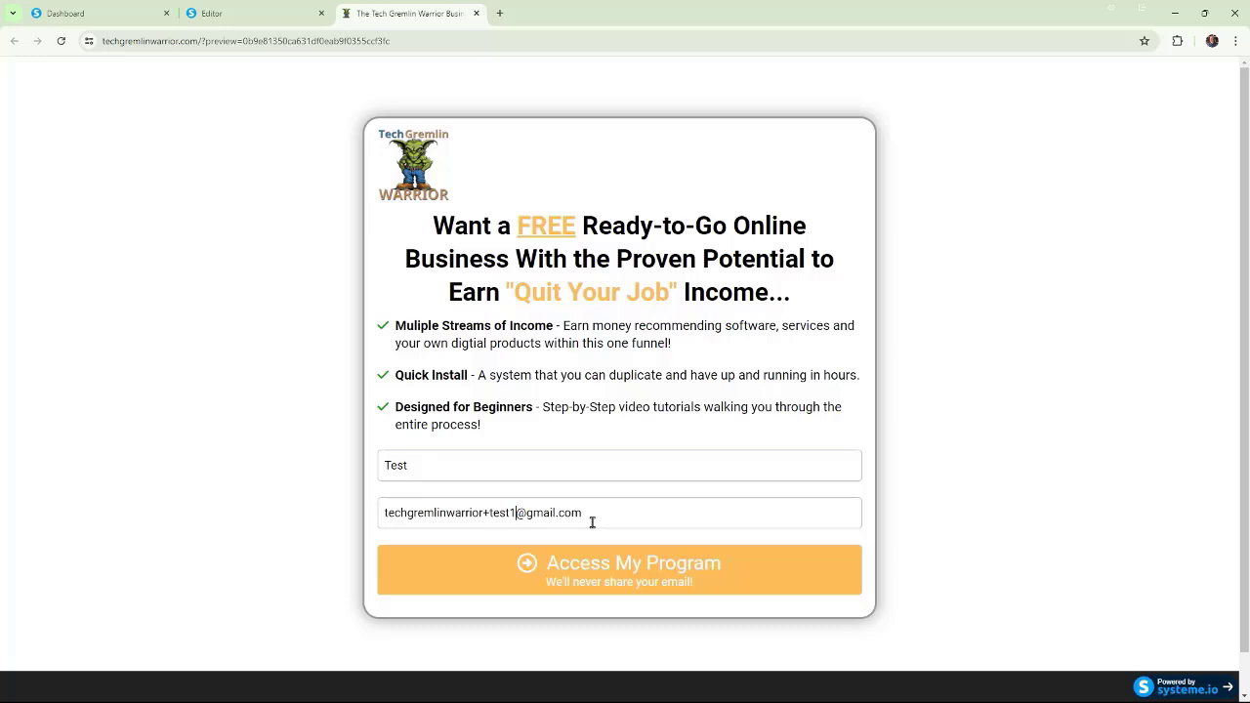
mouse_move(577, 513)
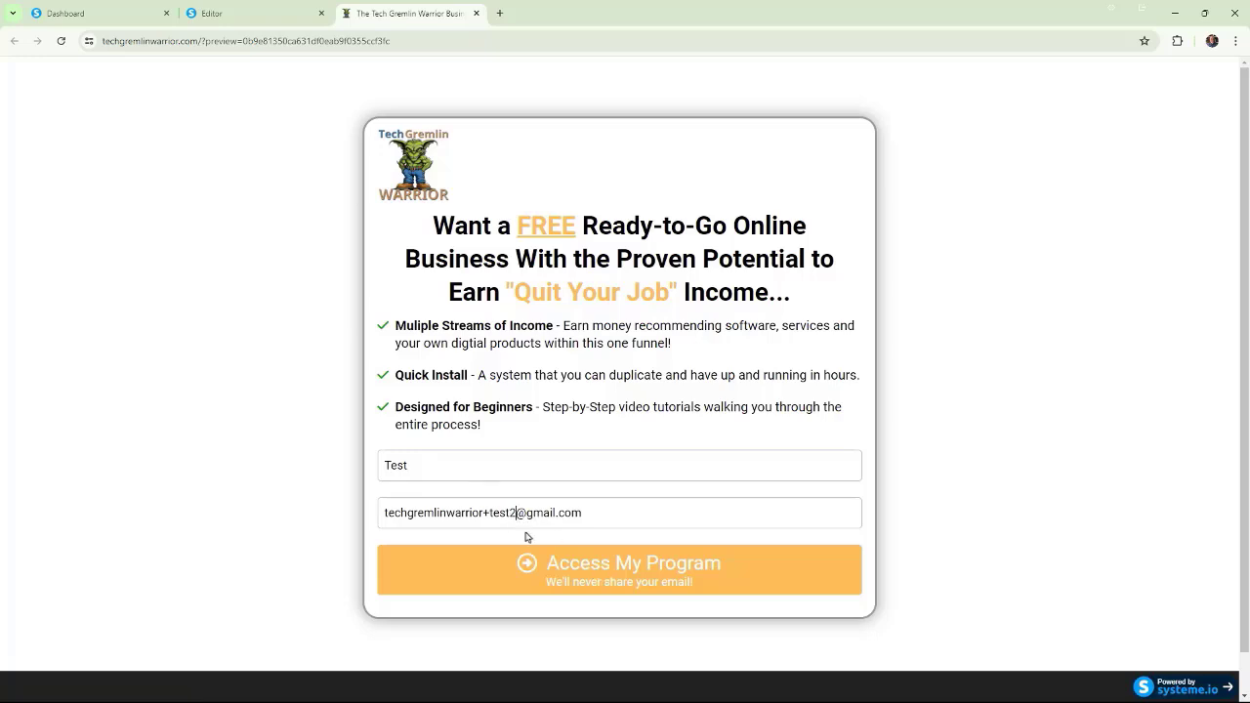
click(619, 569)
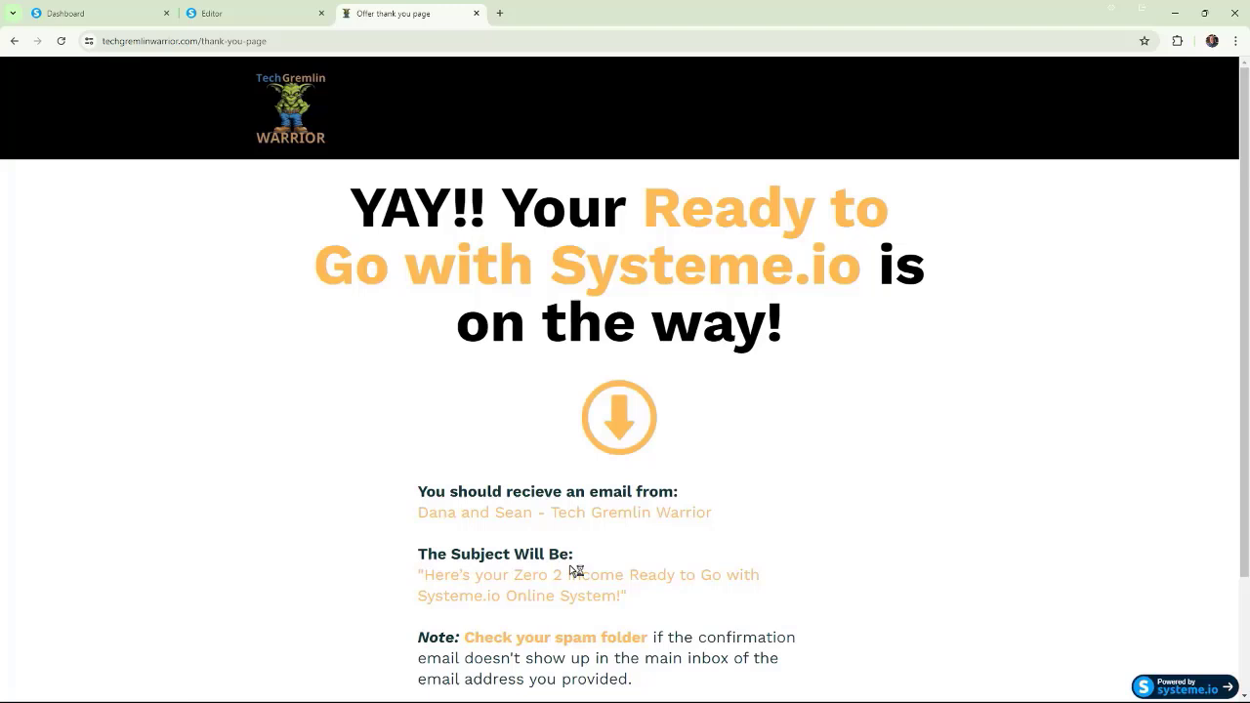
mouse_move(97, 13)
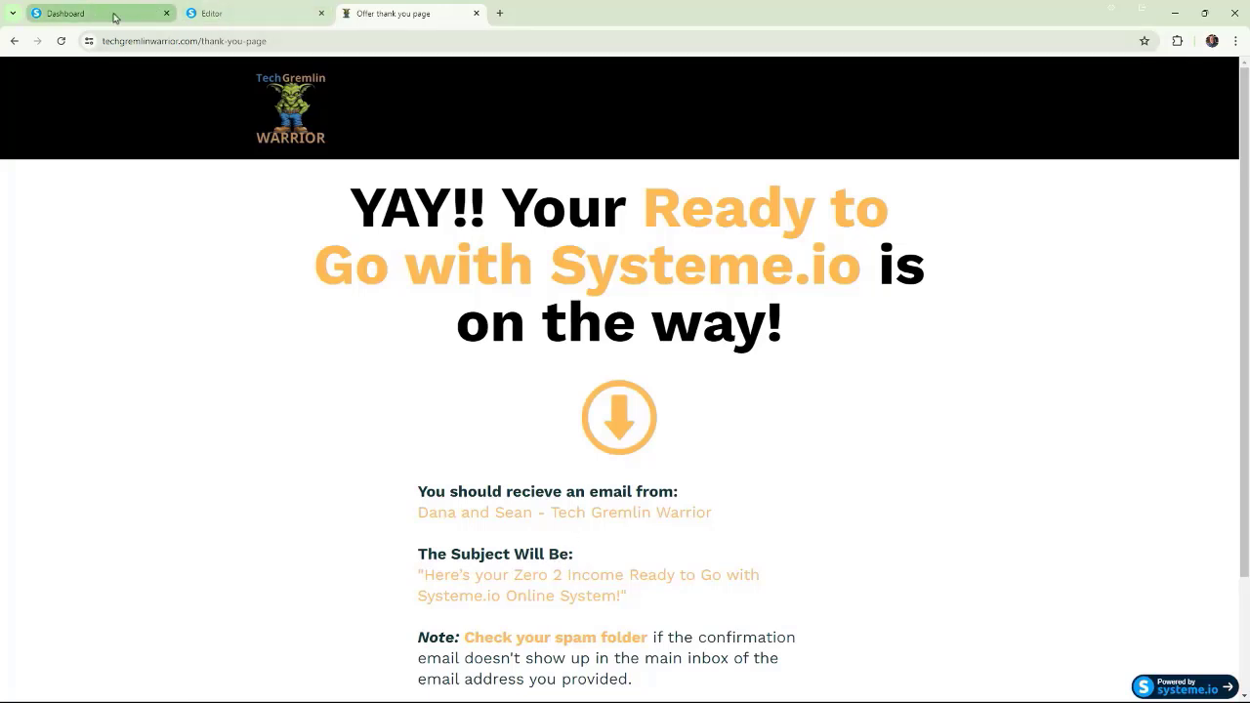
Go back to the Dashboard tab to look for the new lead
click(64, 13)
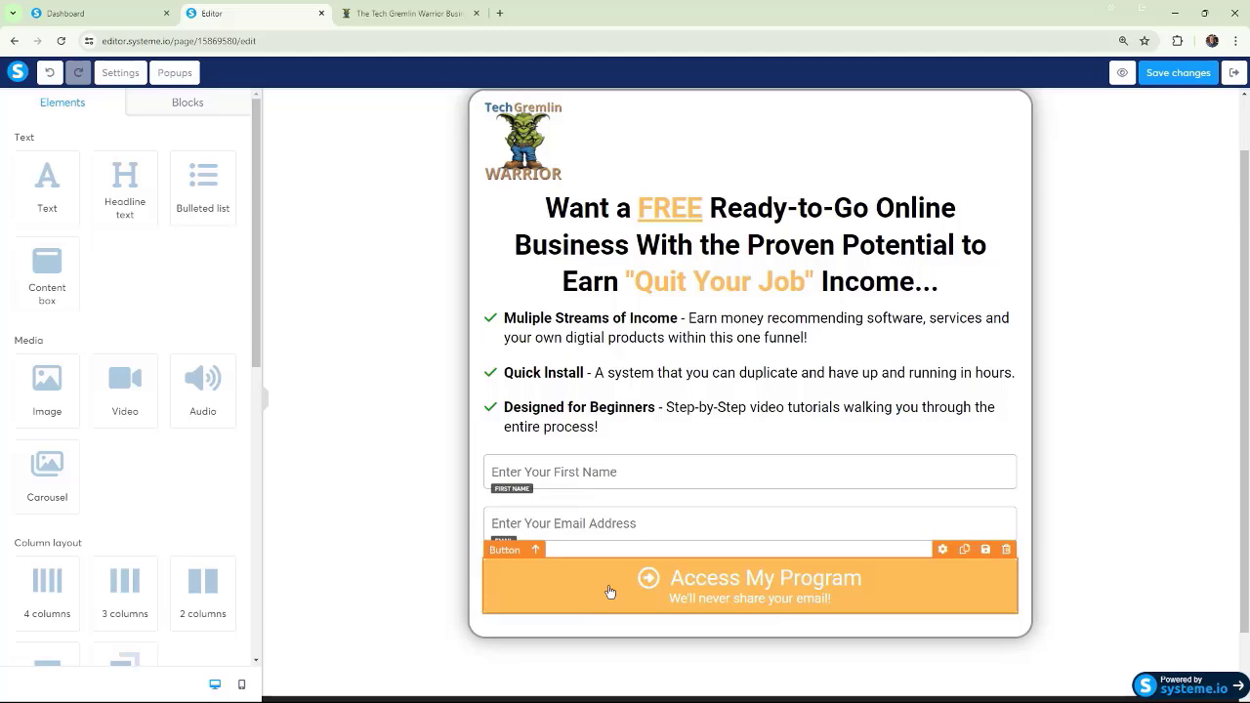
click(610, 586)
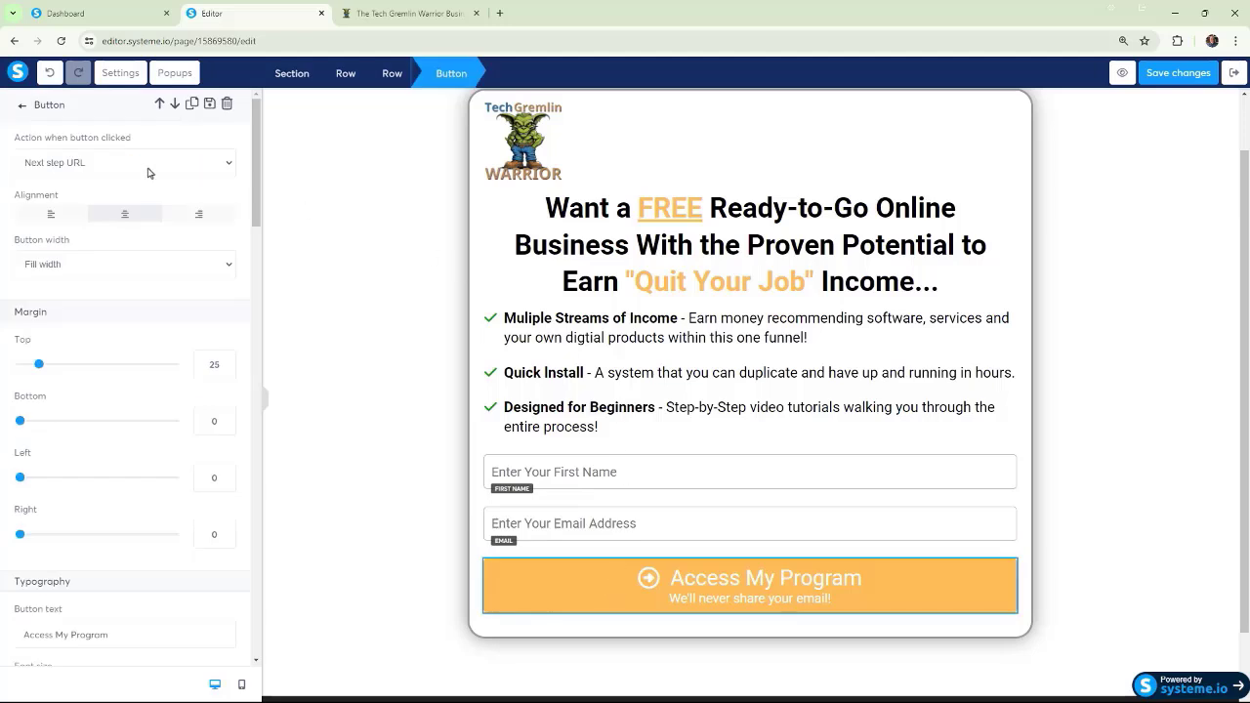
click(124, 162)
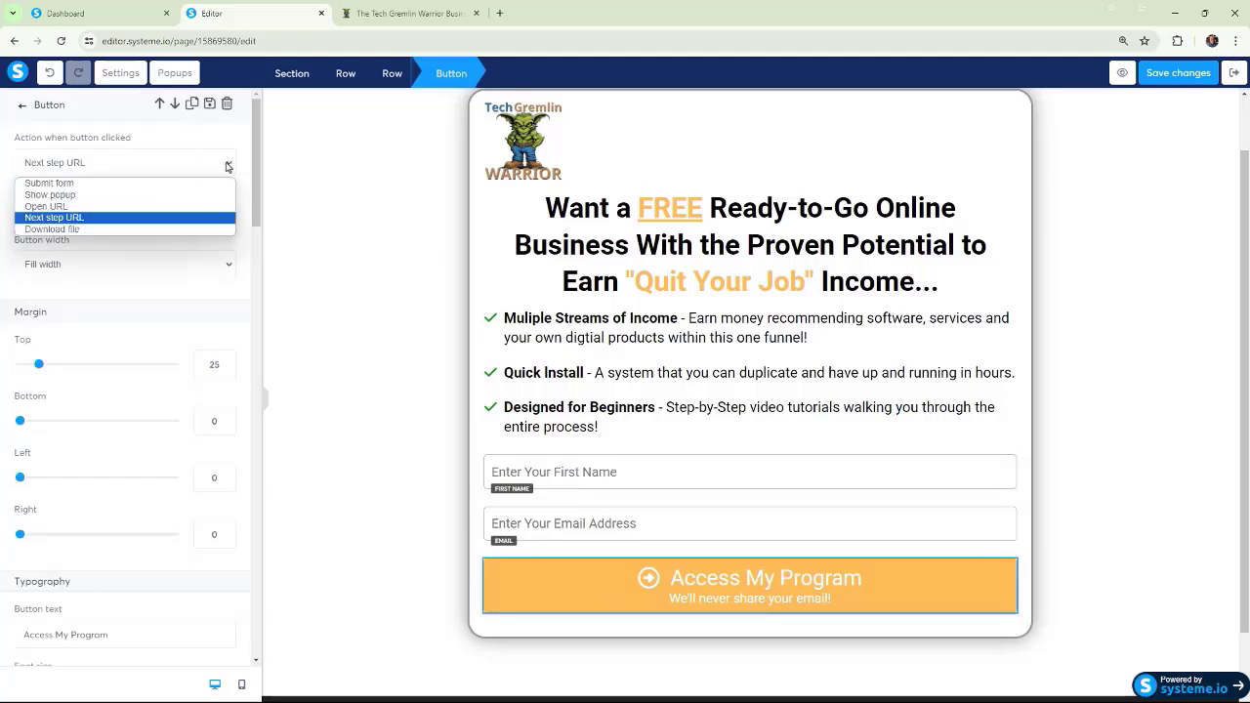
click(49, 183)
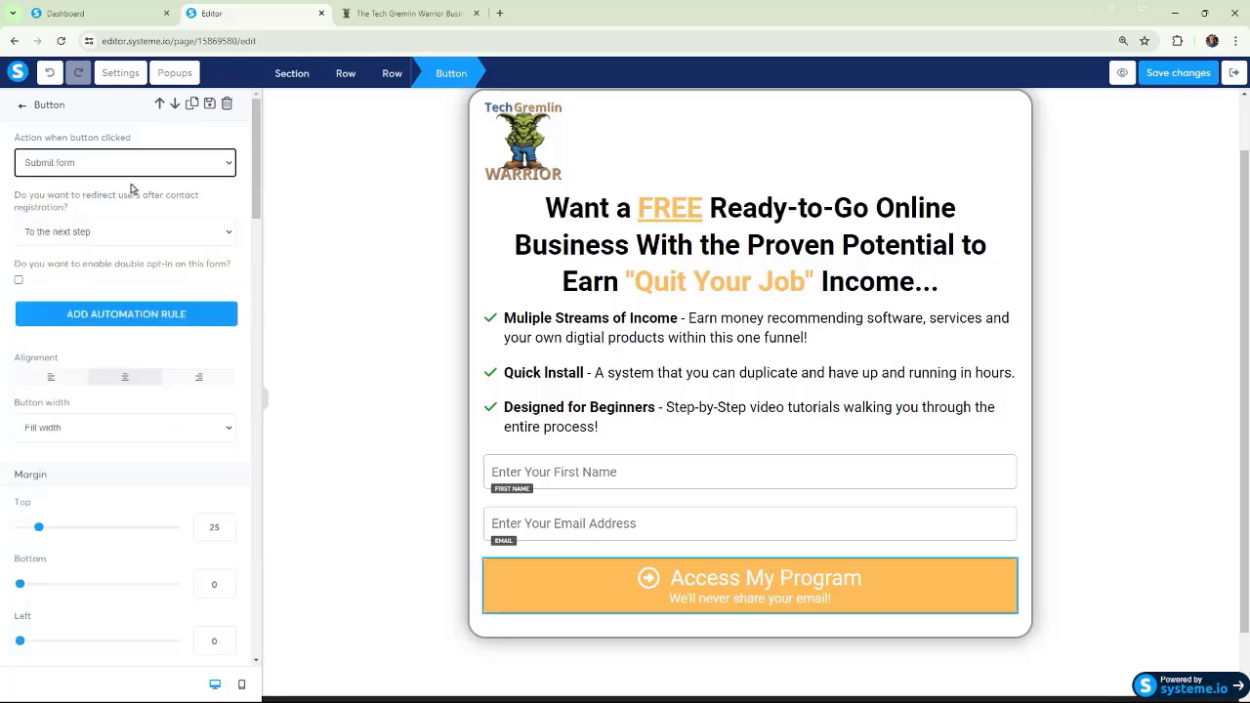
mouse_move(231, 235)
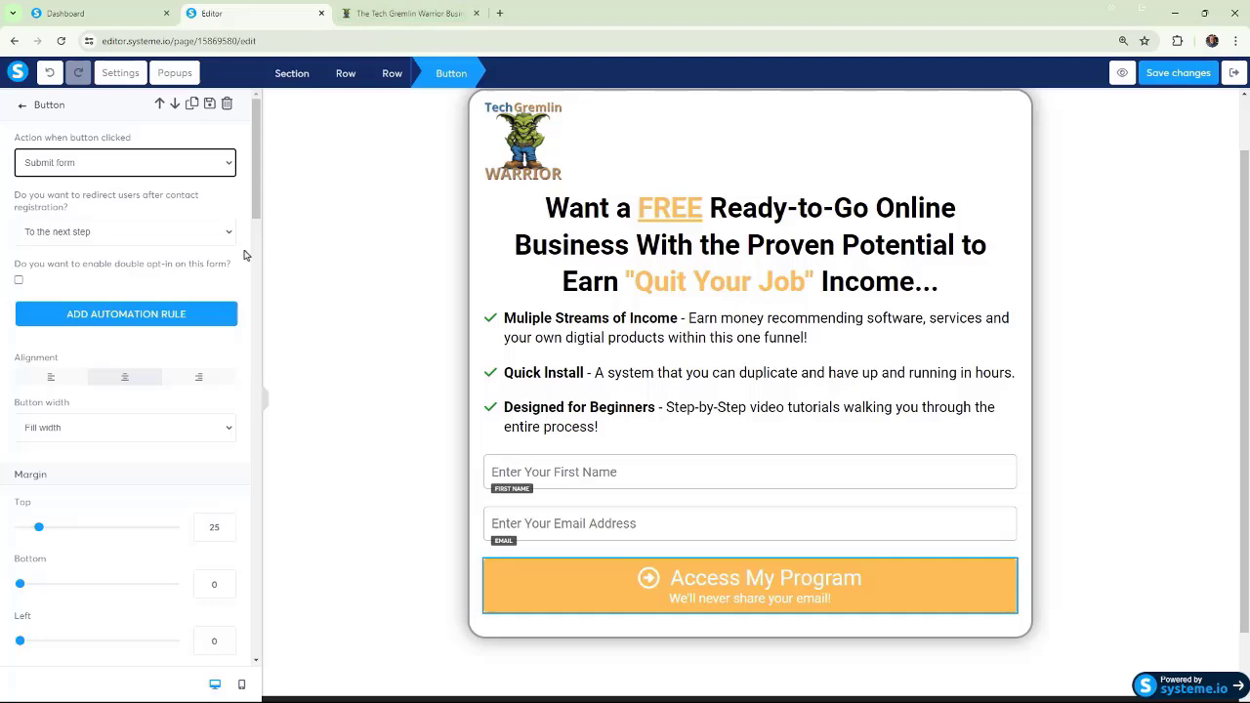
mouse_move(232, 239)
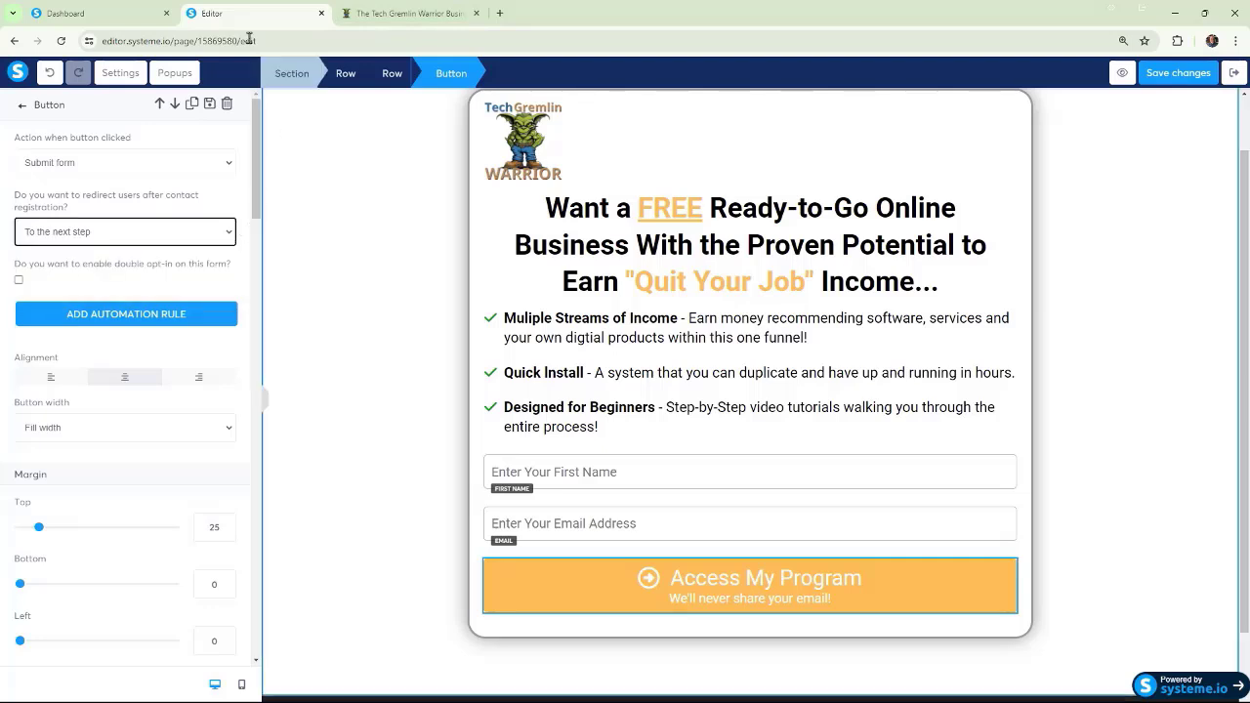
right_click(254, 13)
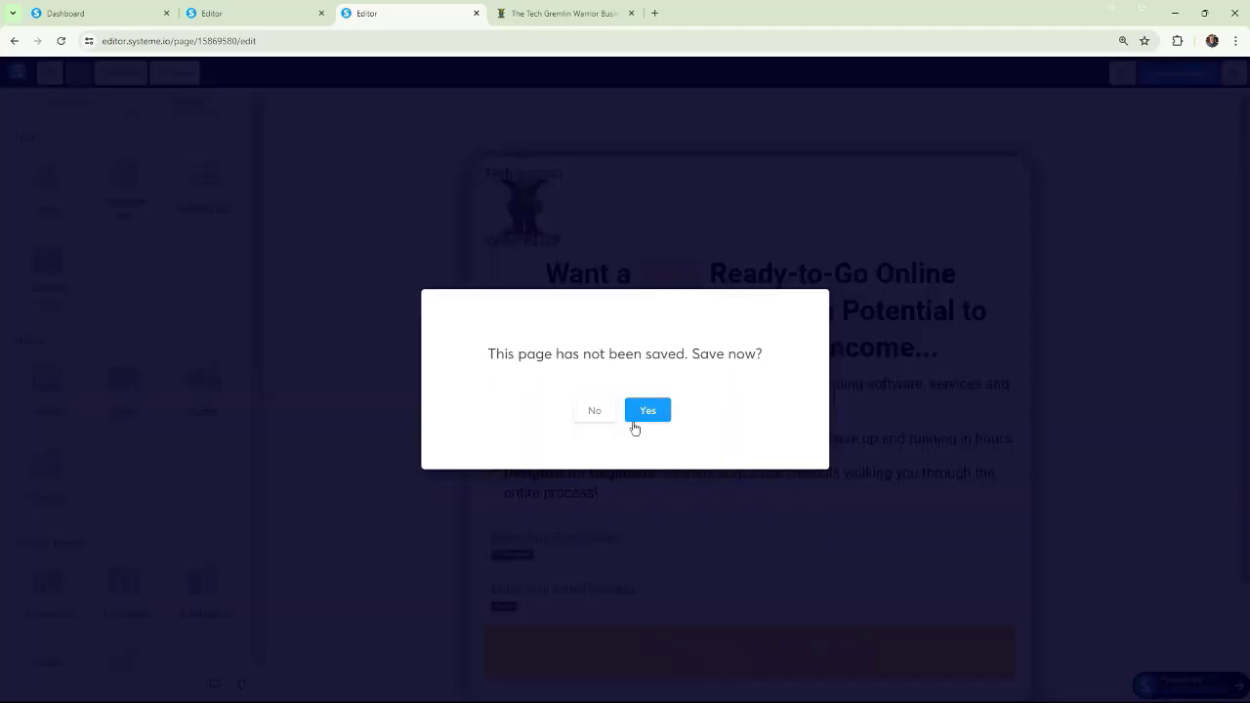
Save the opt-in page and select the Thank You Page step's URL path in the funnel
click(648, 409)
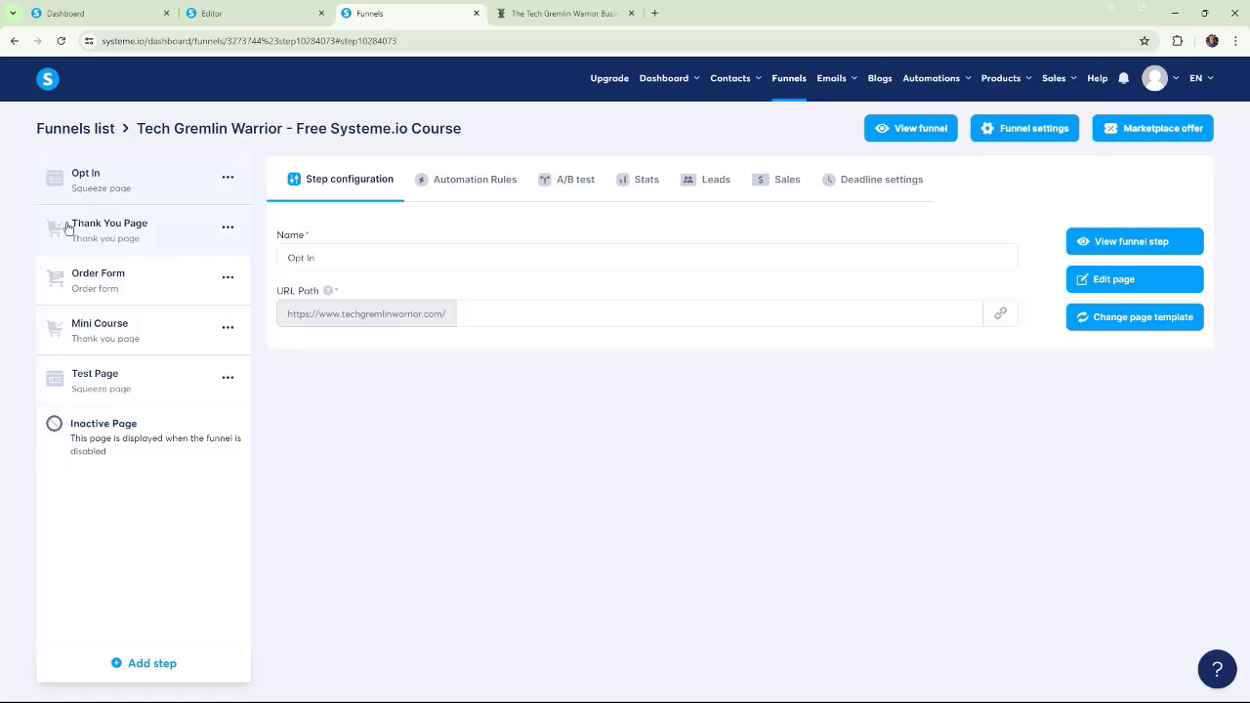
click(110, 230)
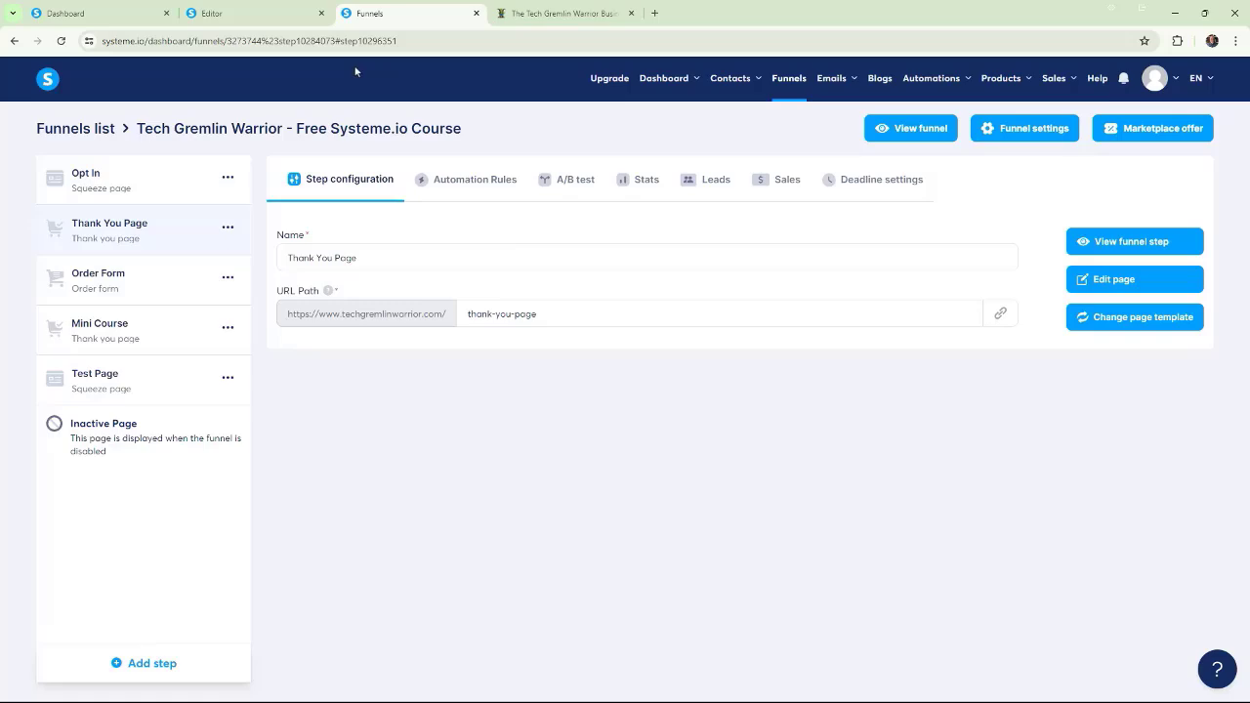
click(909, 128)
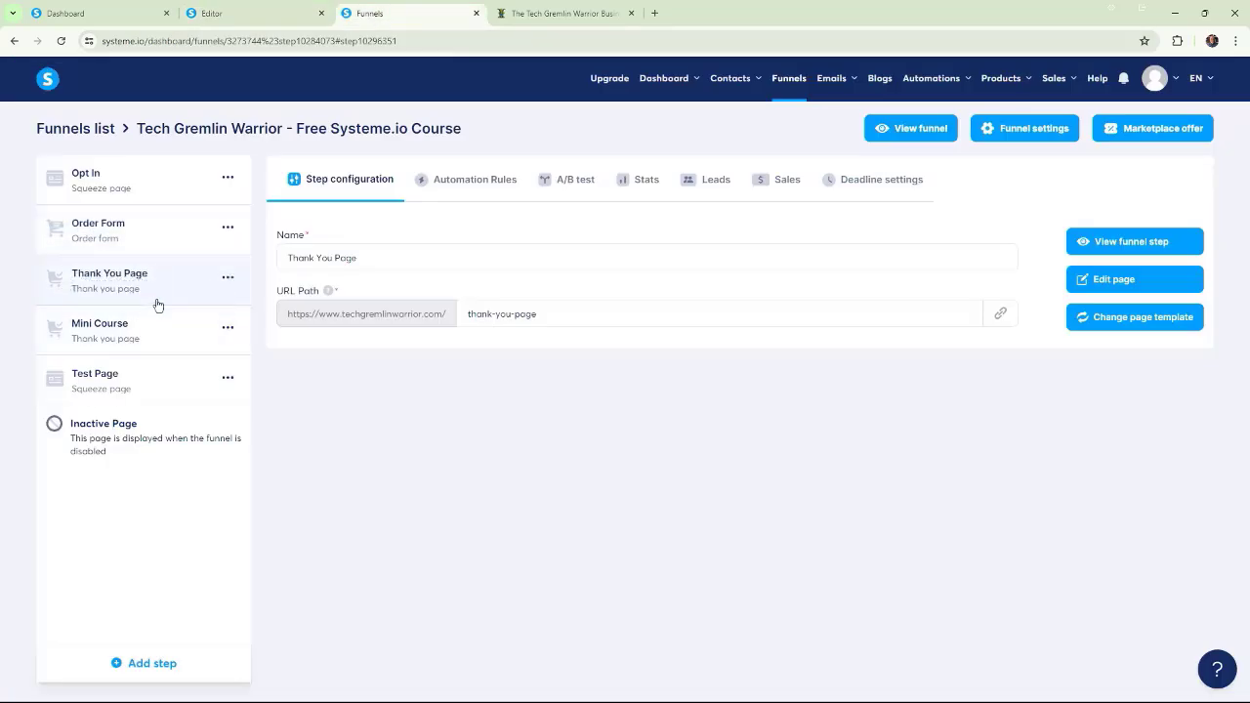
click(227, 277)
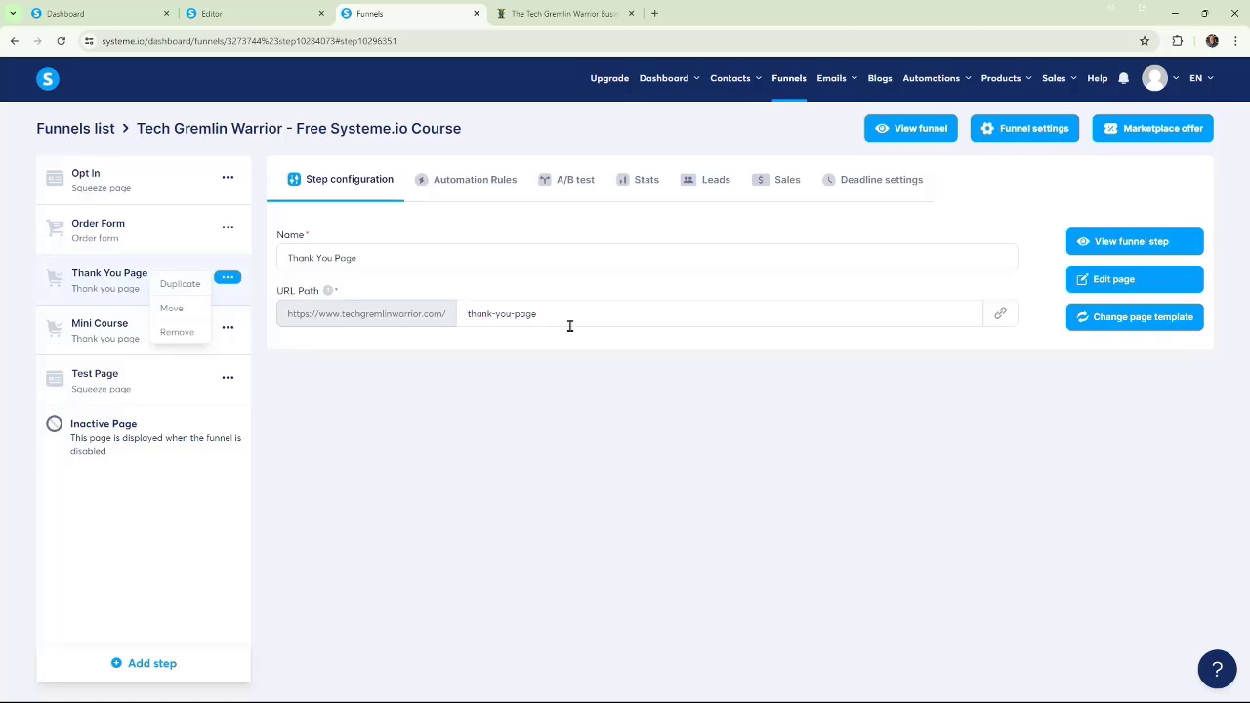
click(1000, 312)
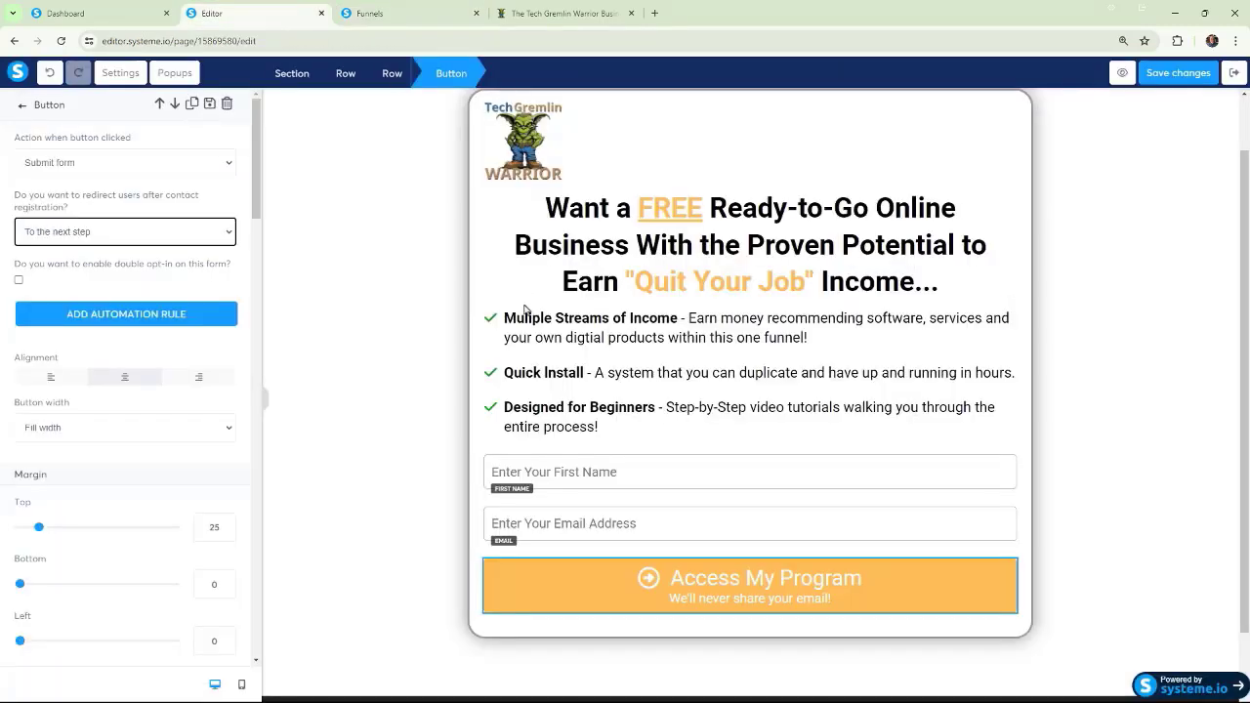
click(125, 232)
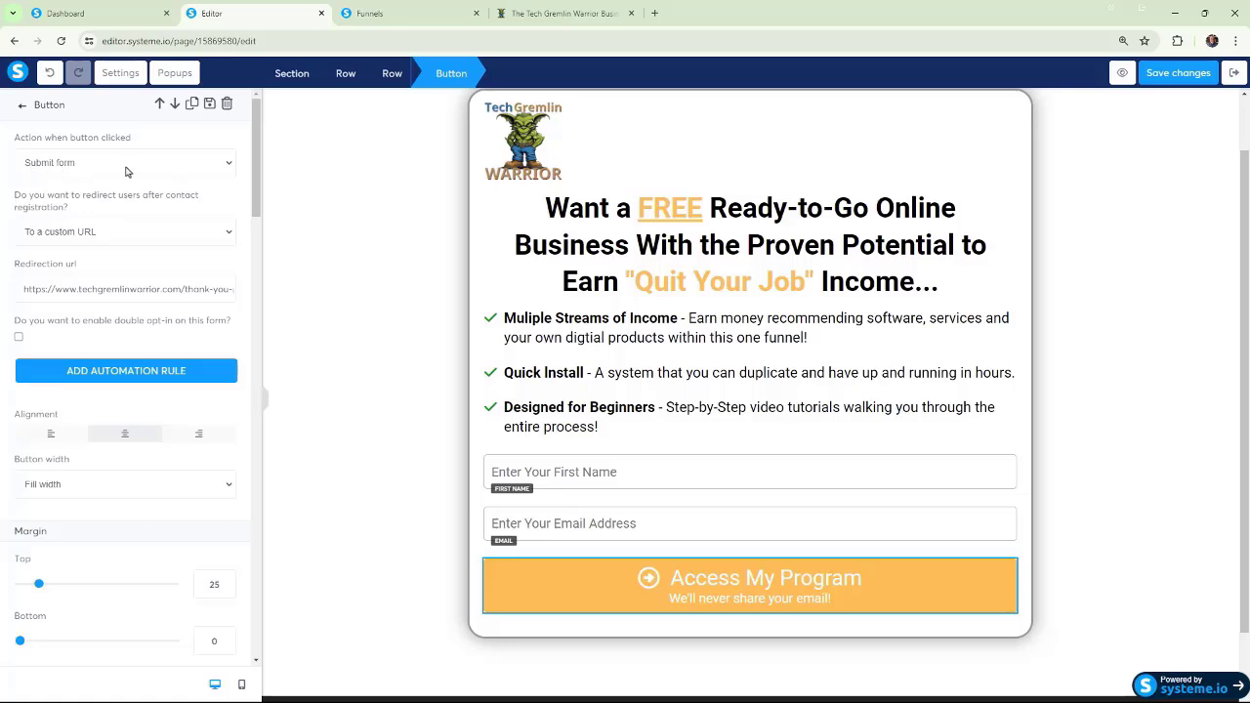
click(125, 232)
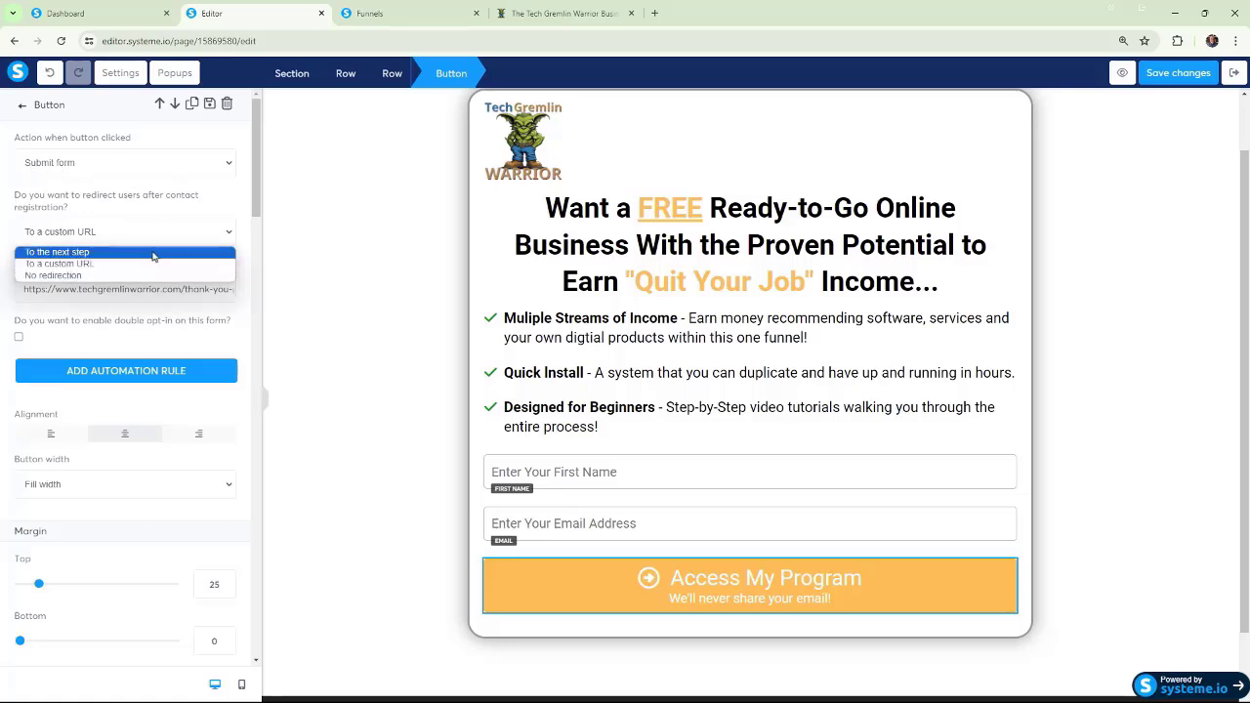
click(56, 252)
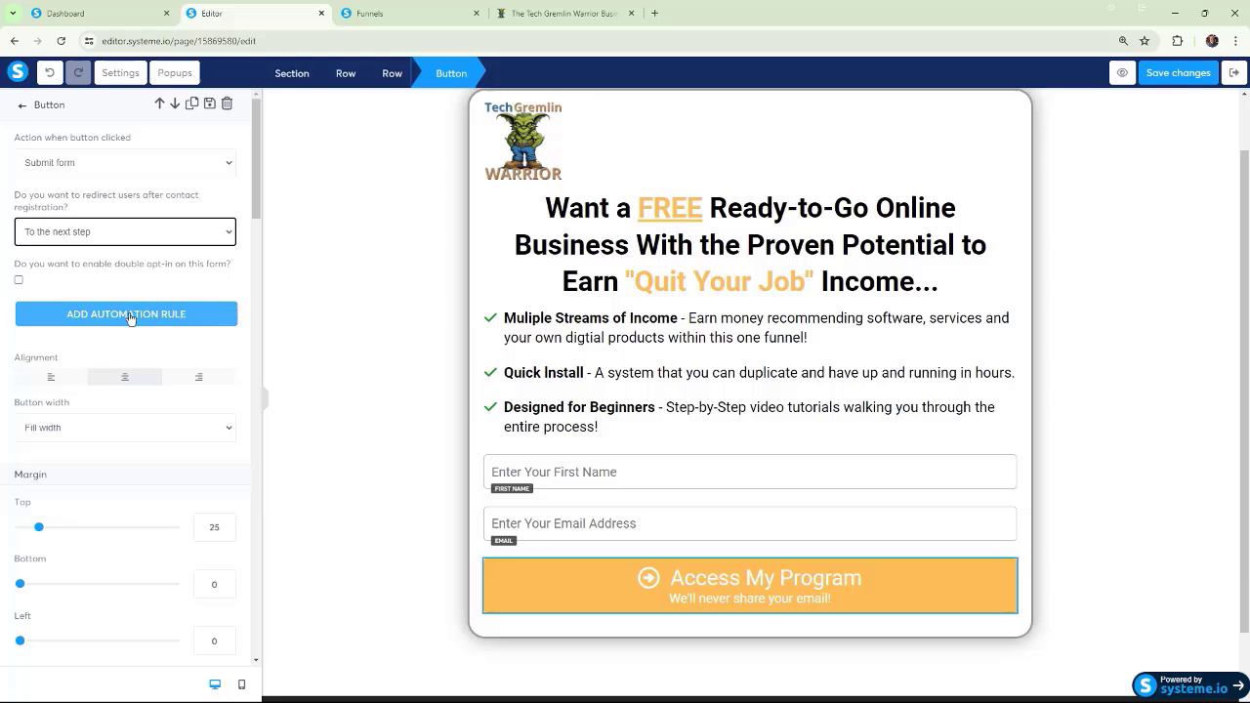
mouse_move(204, 334)
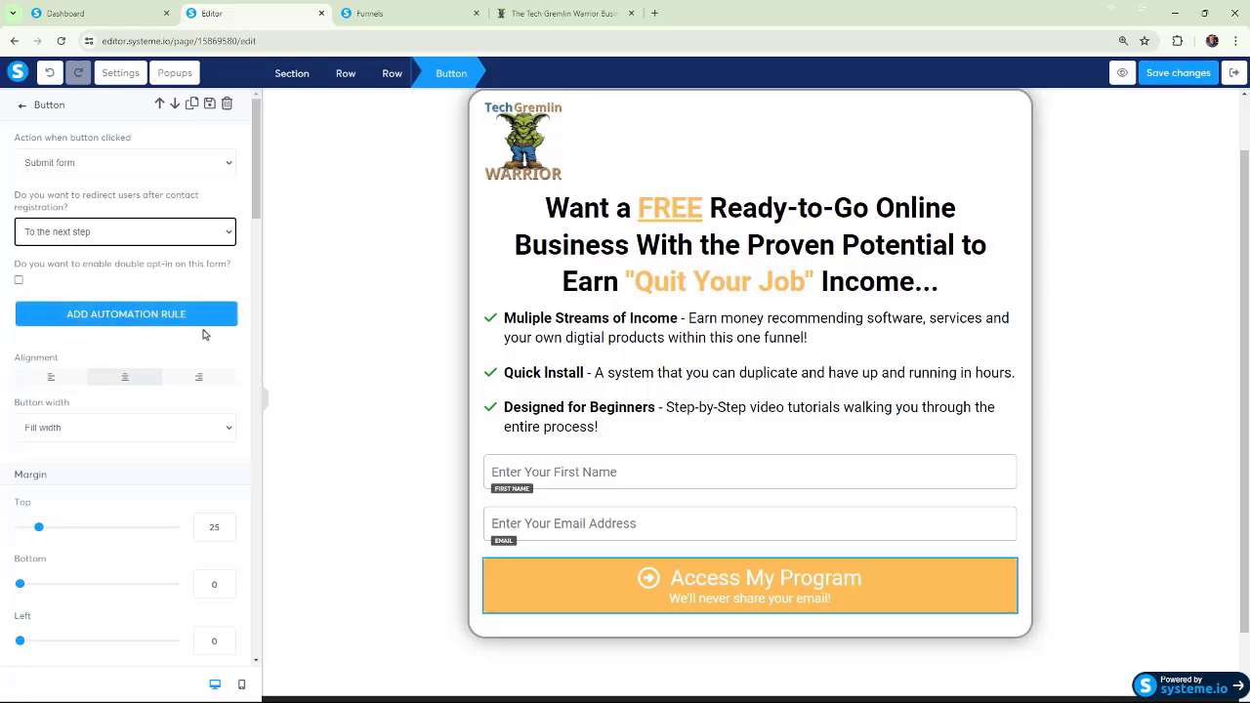
mouse_move(282, 337)
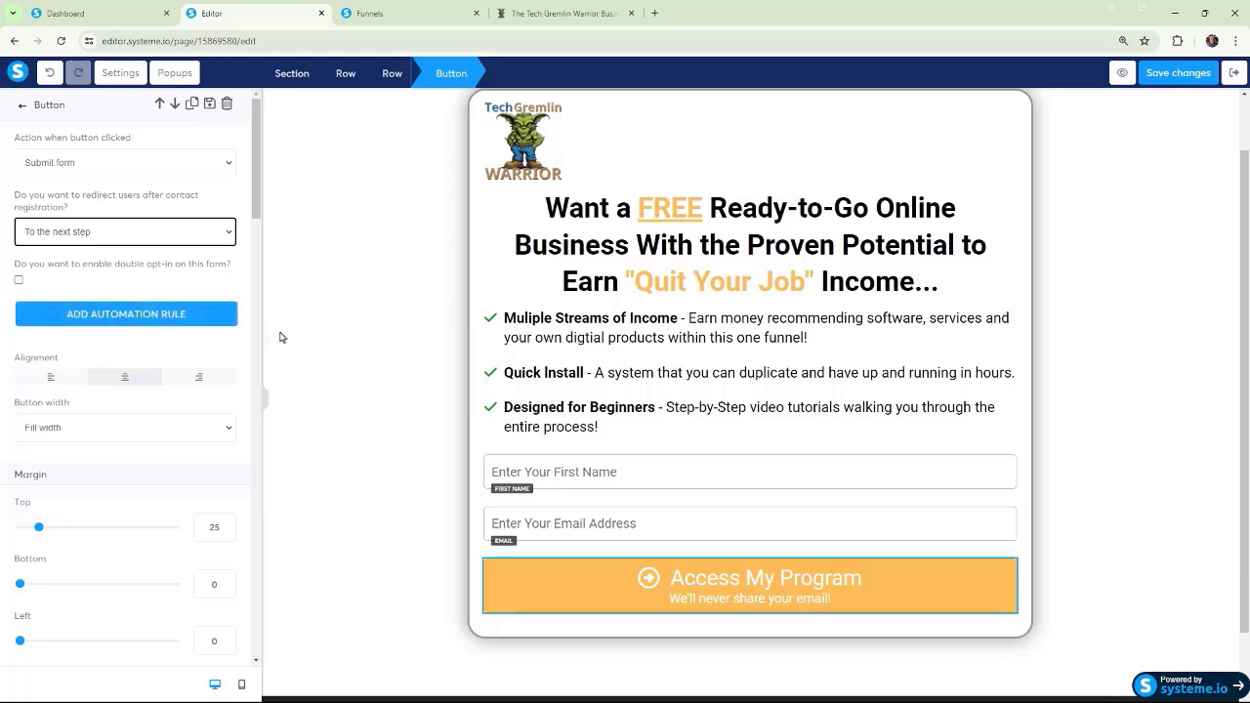
mouse_move(315, 402)
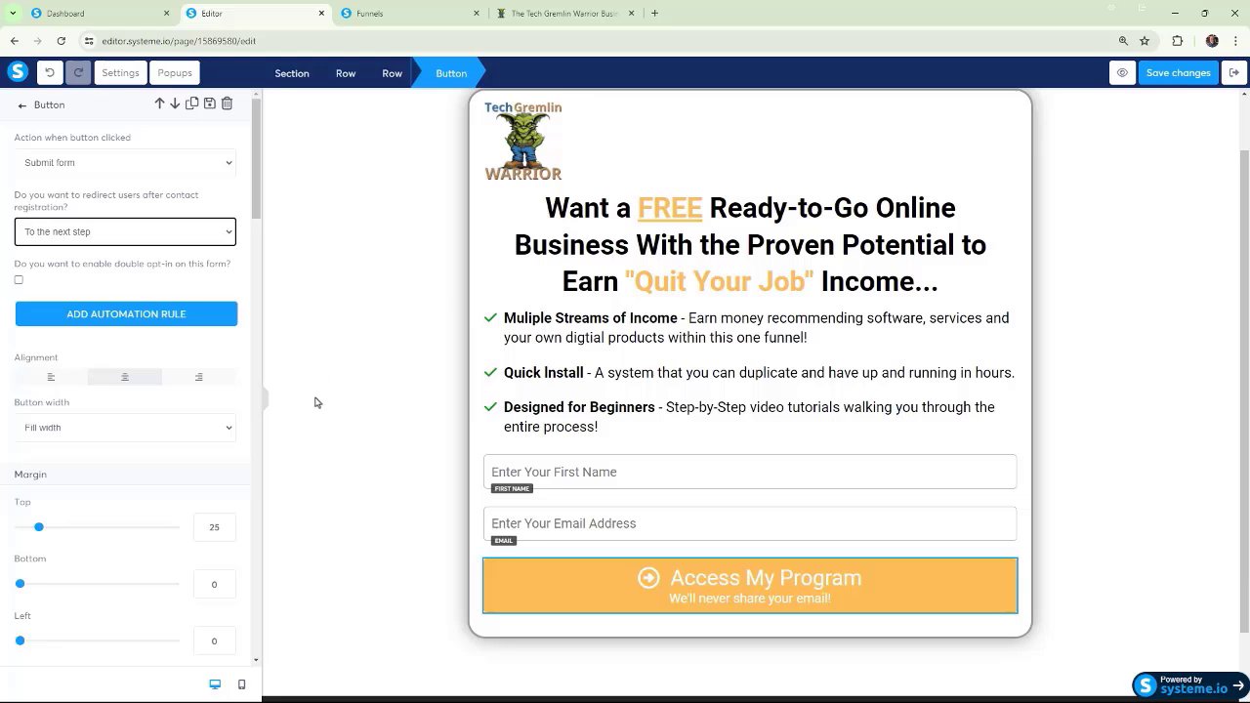
mouse_move(749, 410)
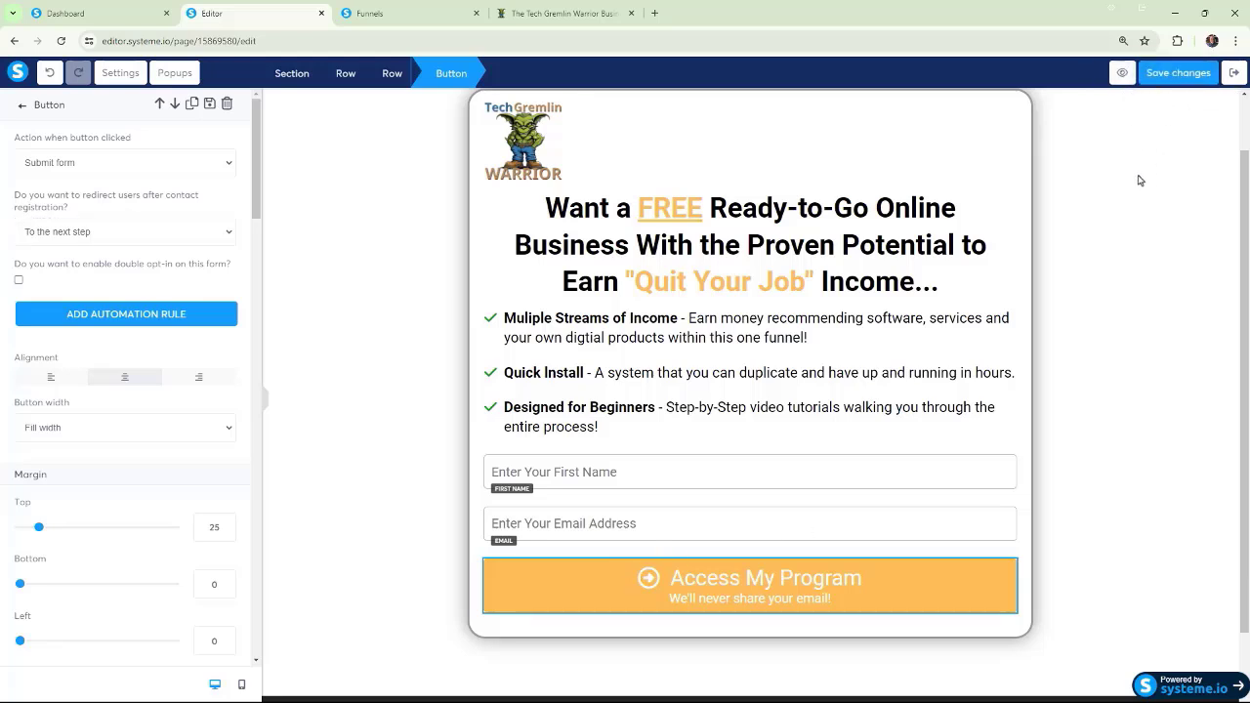
mouse_move(1123, 73)
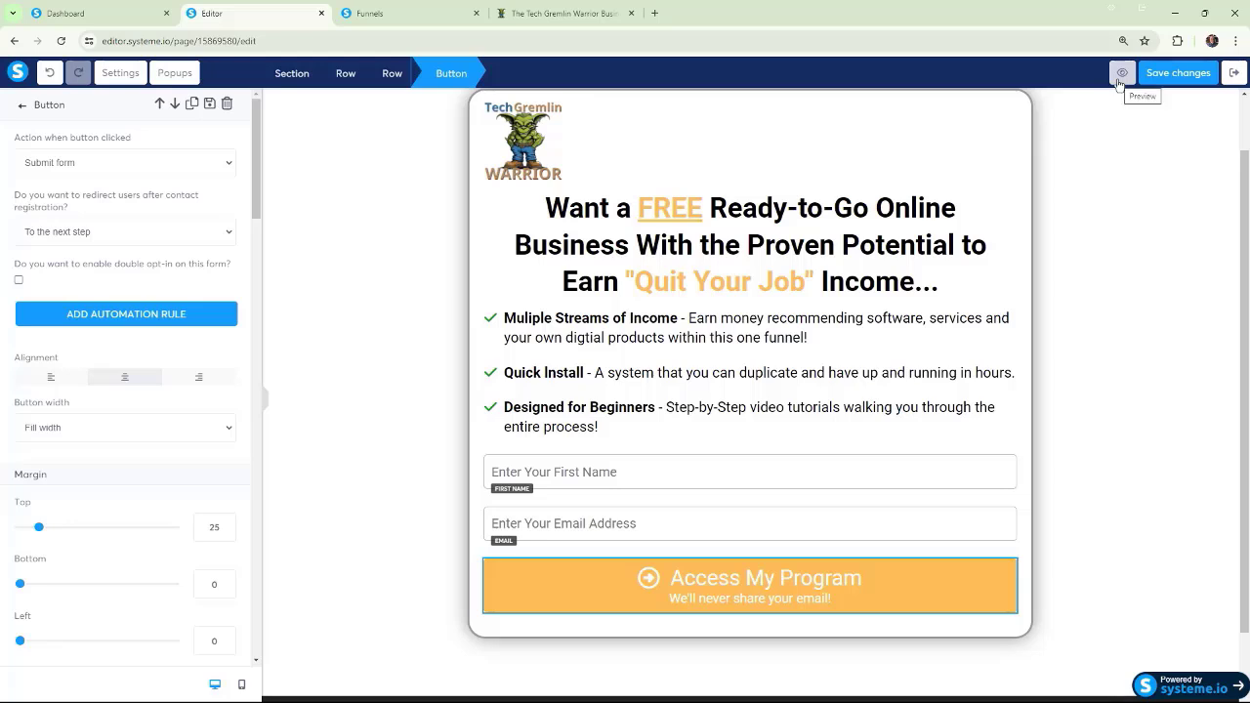
Preview the opt-in page and fill its form with name 'tes' and a '+test' email
click(1123, 72)
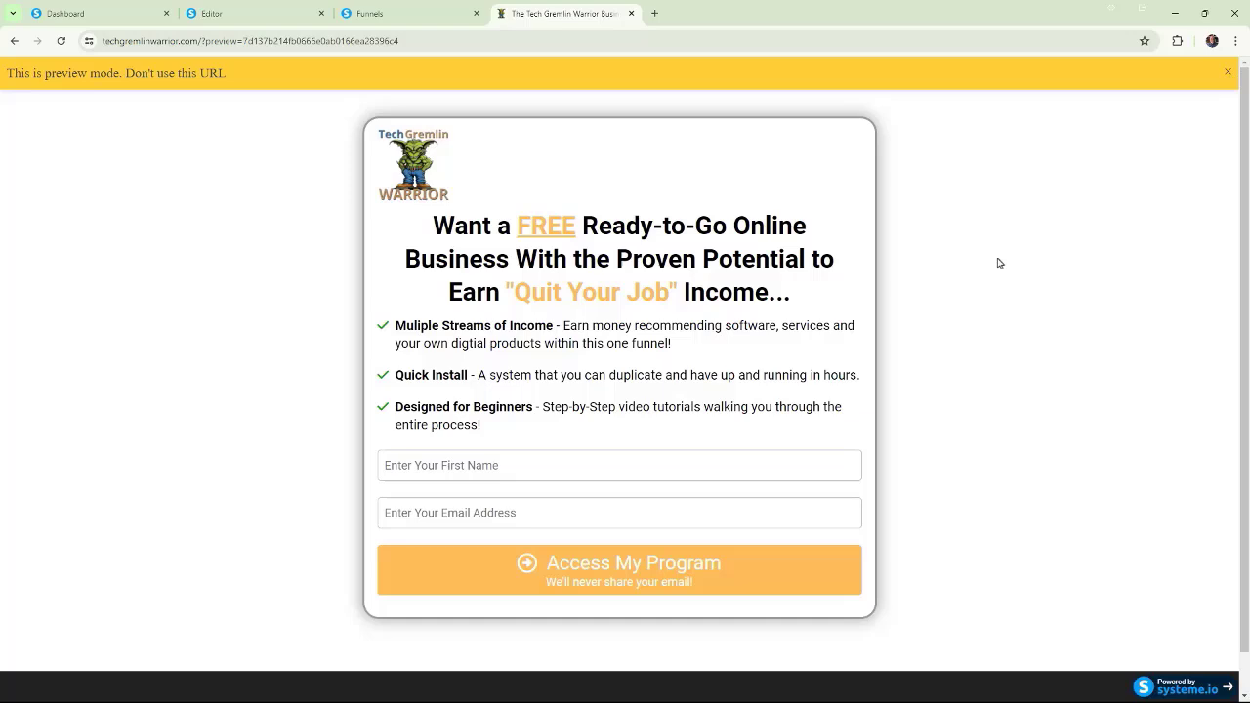
text(tes)
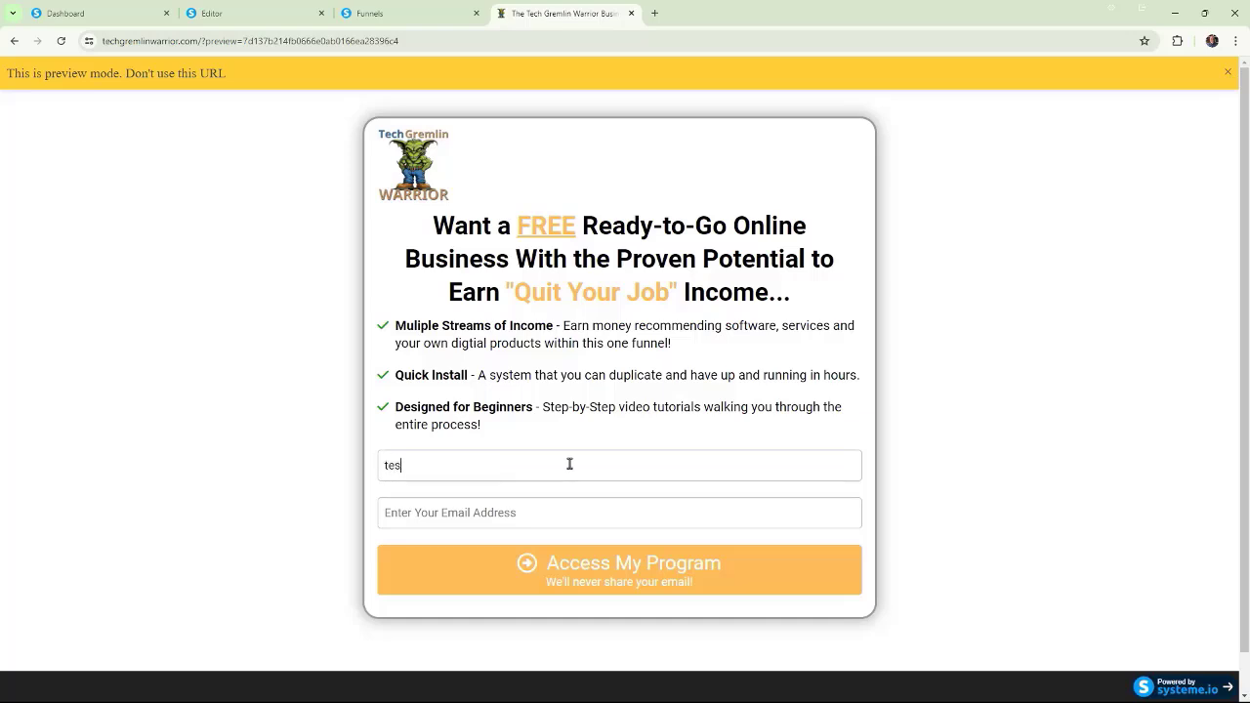
text(https://www.techgremlinwarrior.com/thank-you-page)
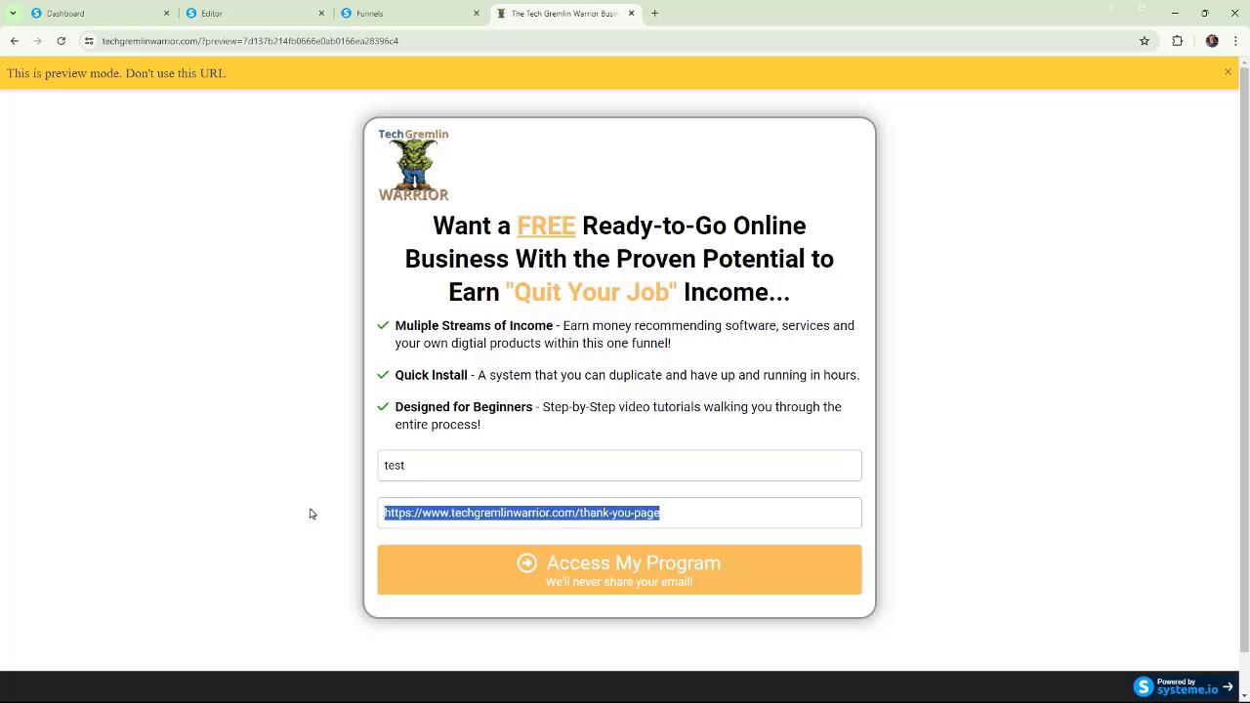
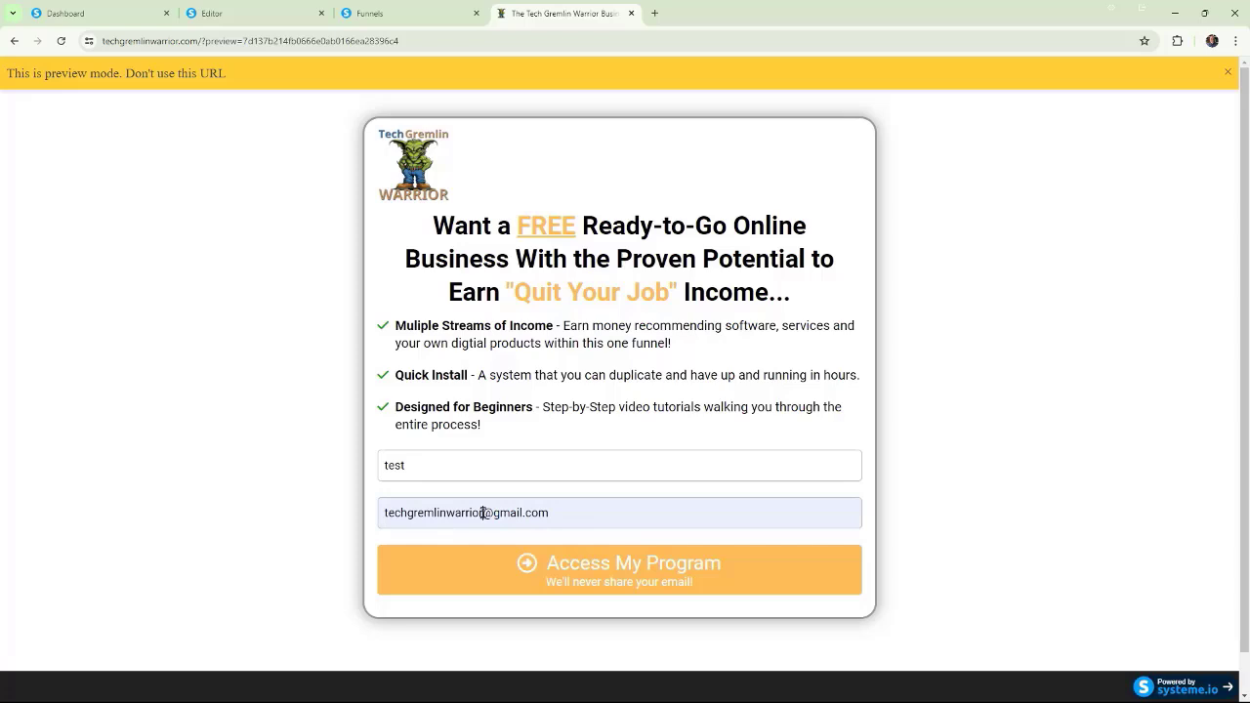
text(+test)
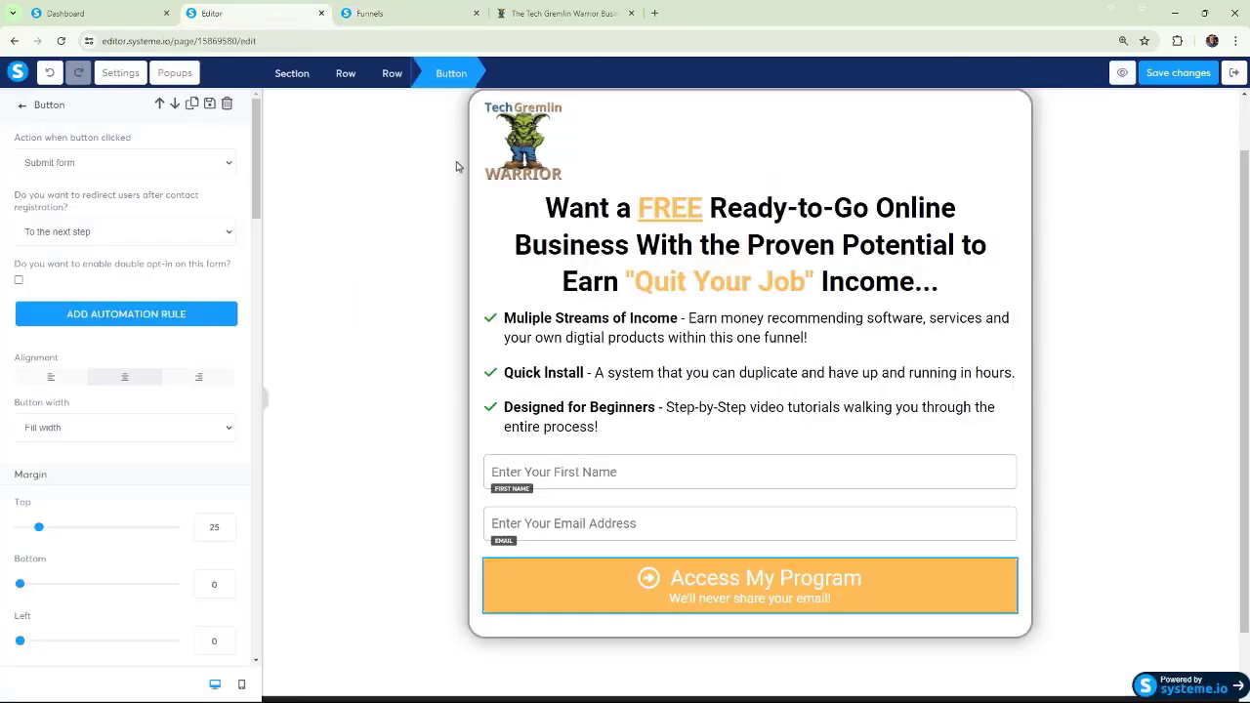
mouse_move(96, 247)
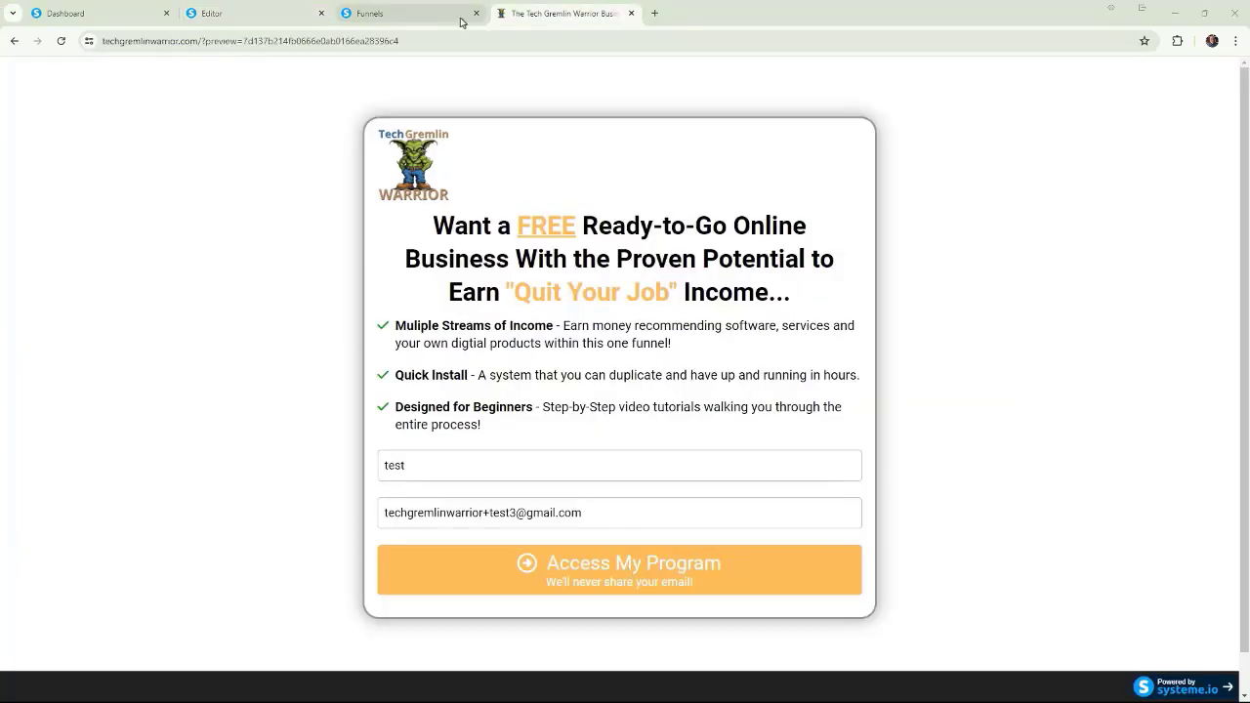
Open the Thank You Page funnel step and select its thank-you-page URL path
click(400, 13)
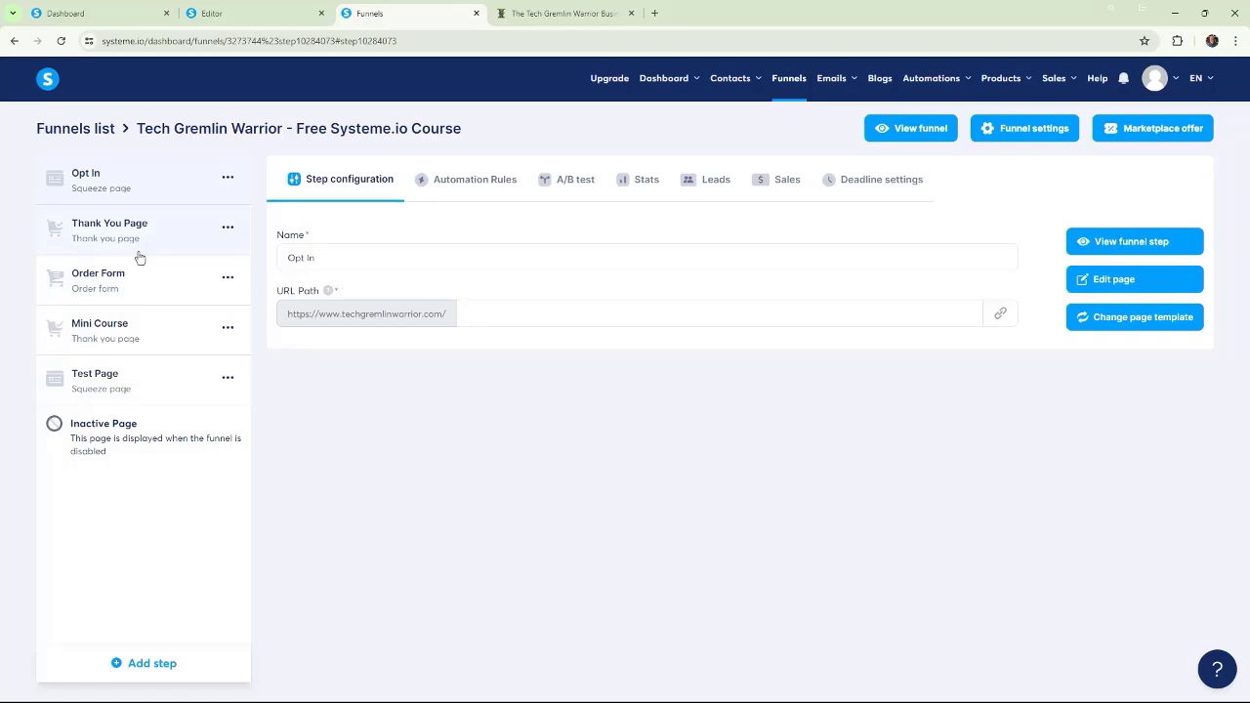
mouse_move(276, 284)
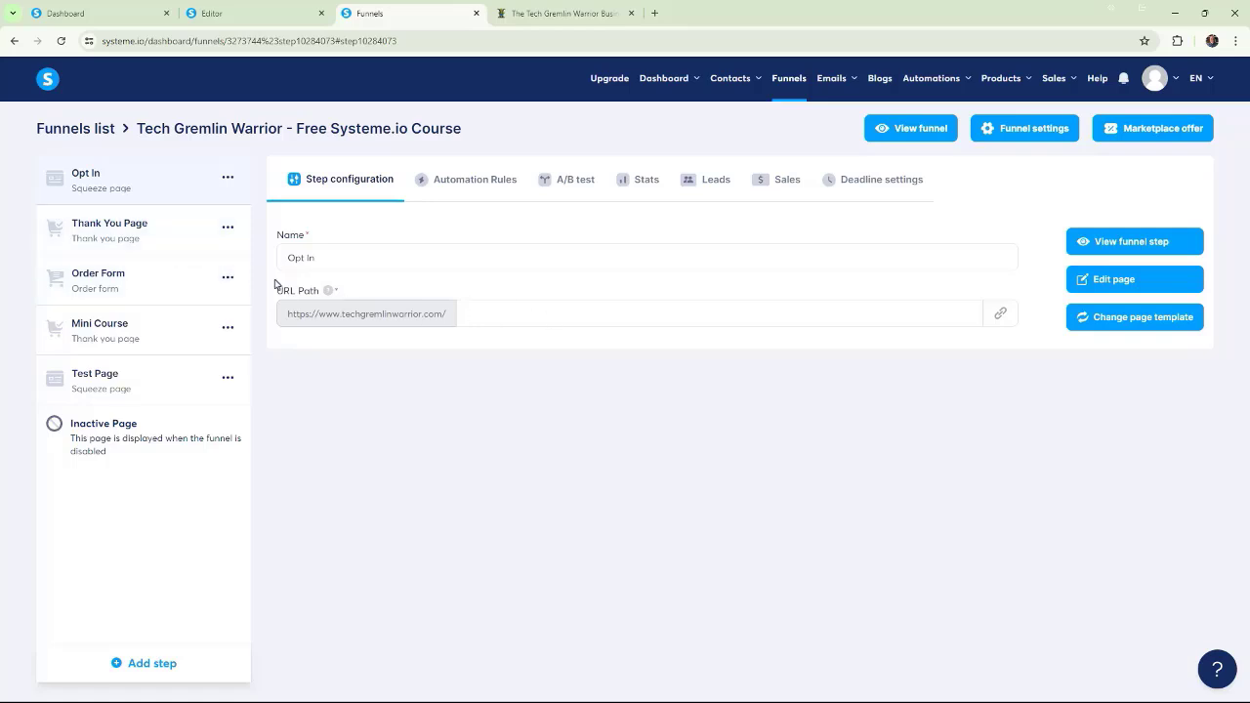
click(110, 229)
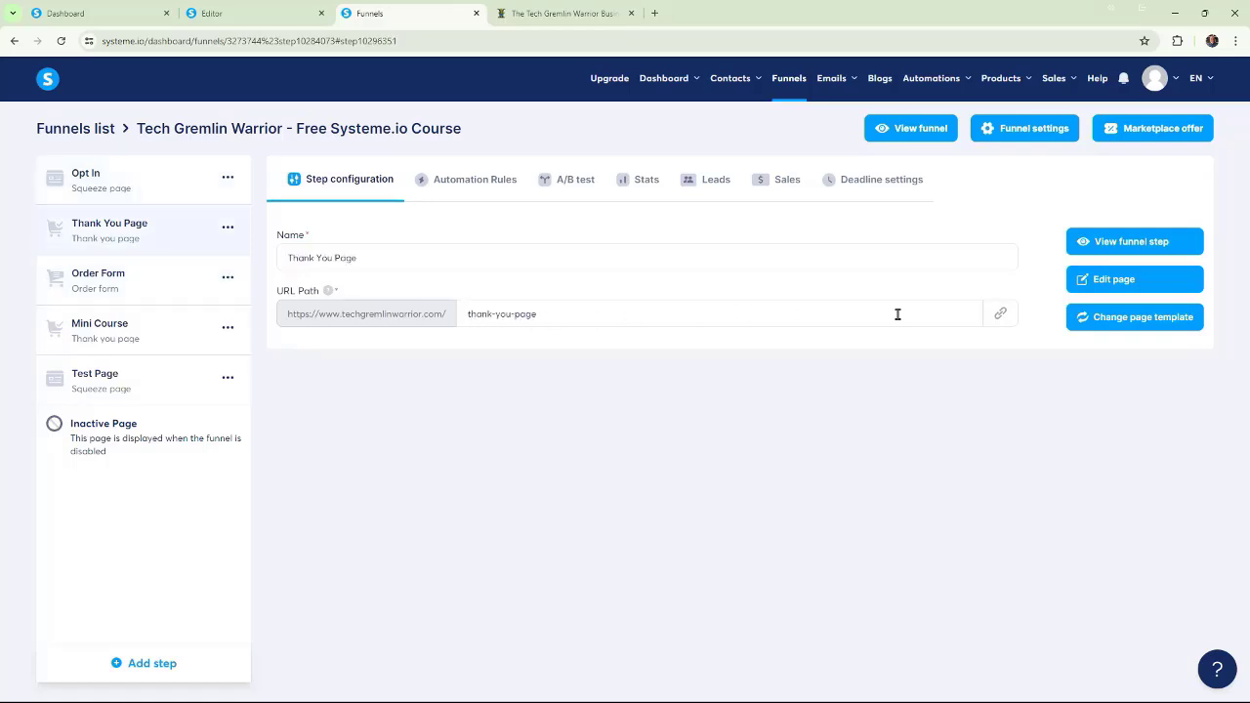
click(1000, 313)
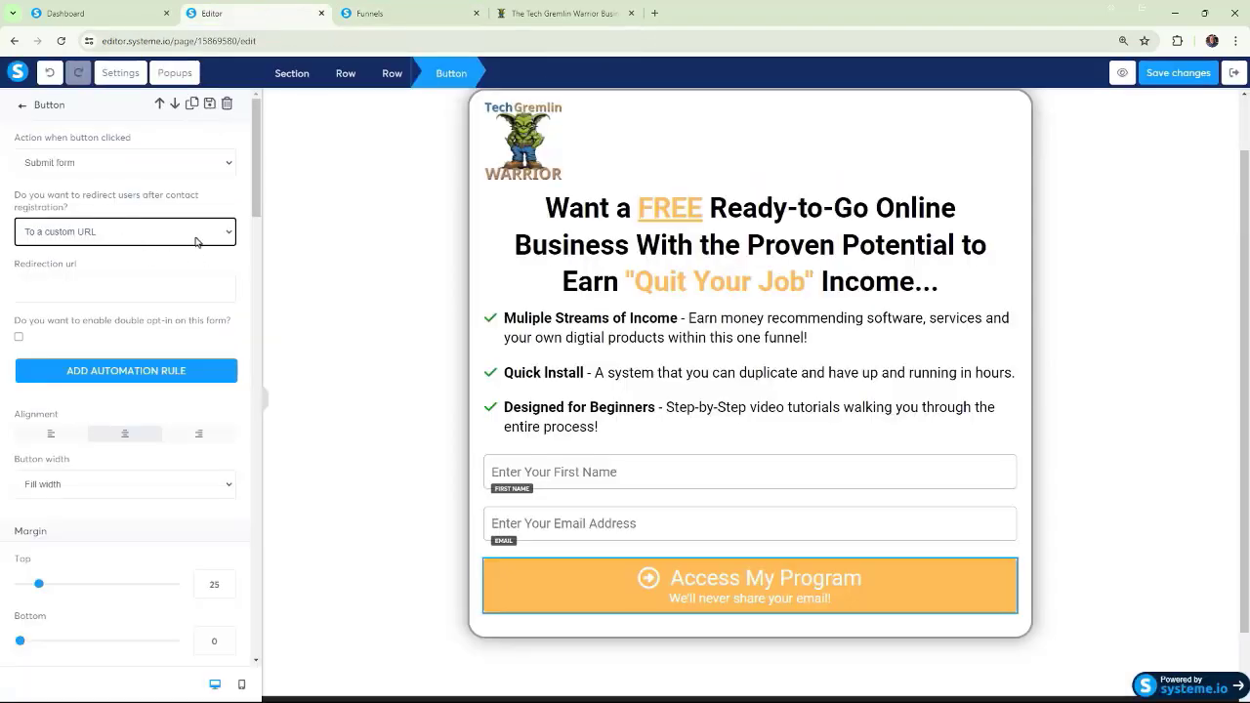
click(125, 232)
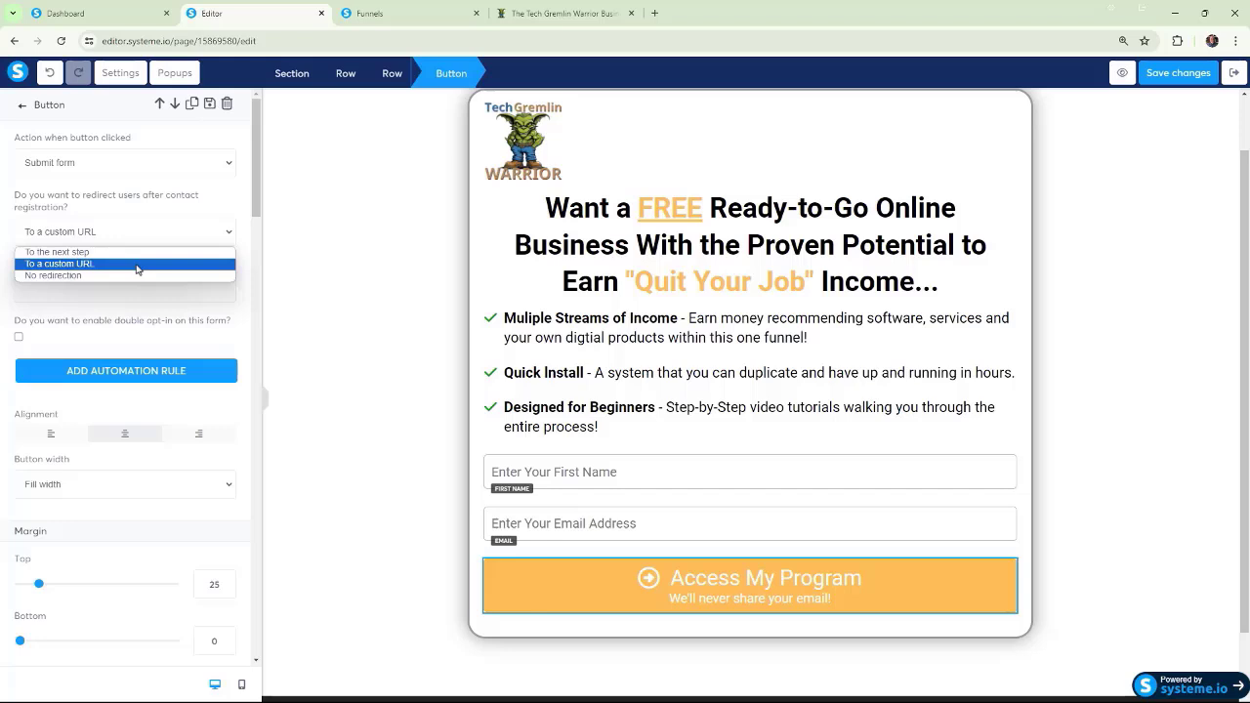
click(56, 264)
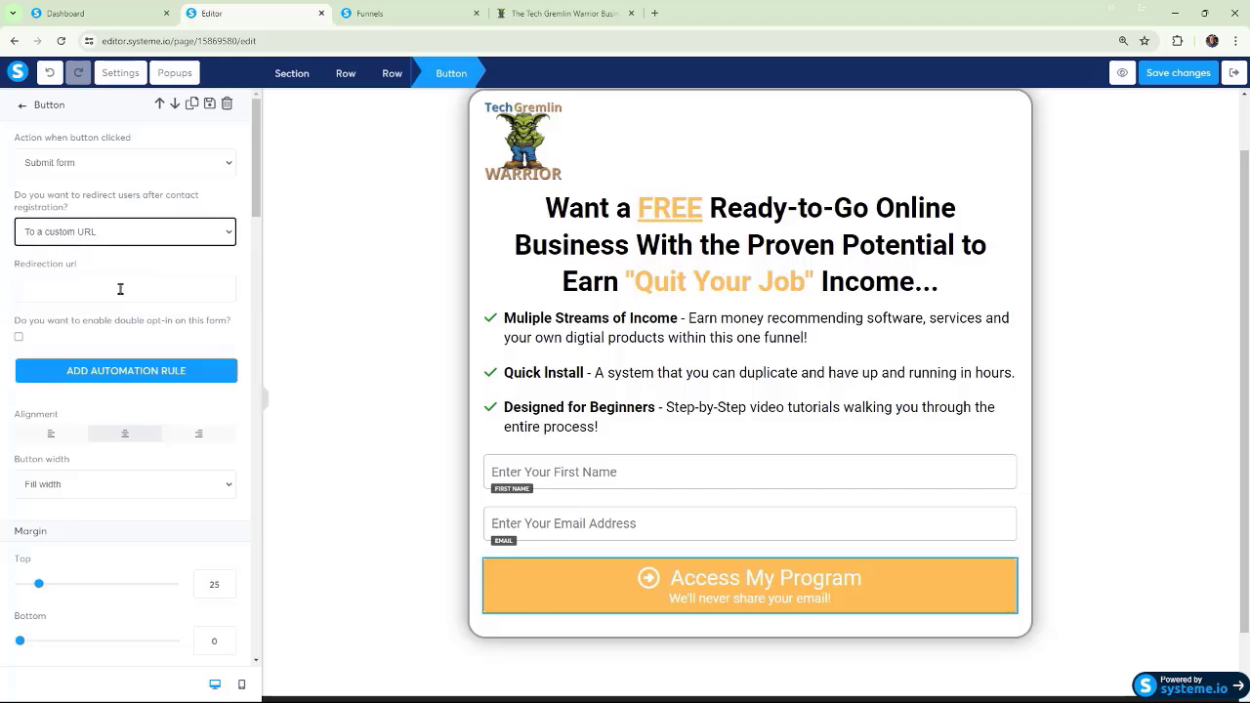
text(https://www.techgremlinwarrior.com/thank-you-page)
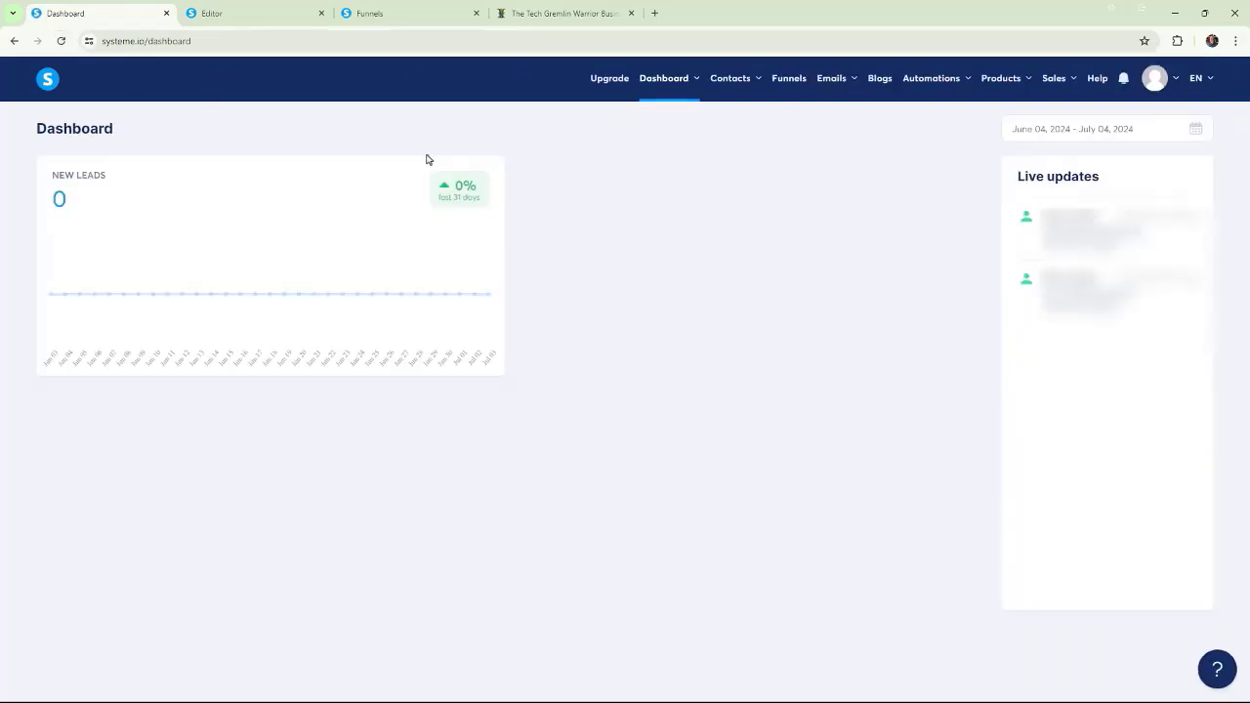
From the Tech Gremlin Warrior funnel steps, open the live Opt In page
click(562, 12)
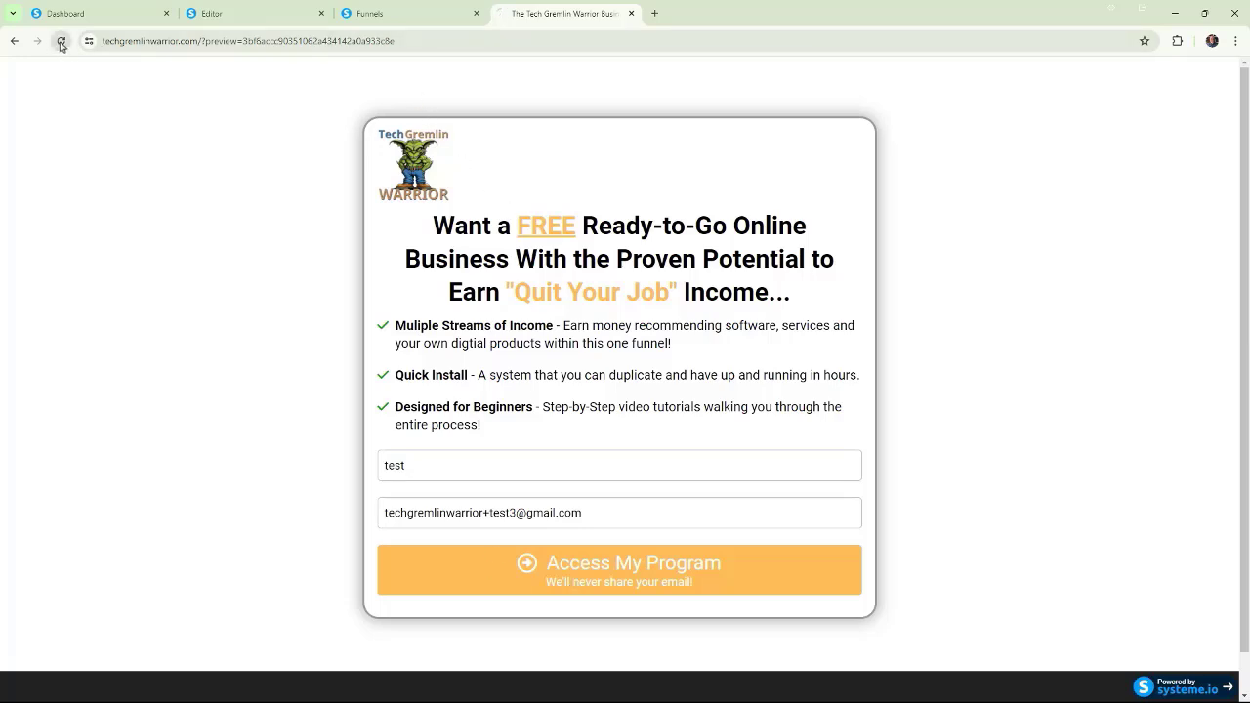
click(401, 13)
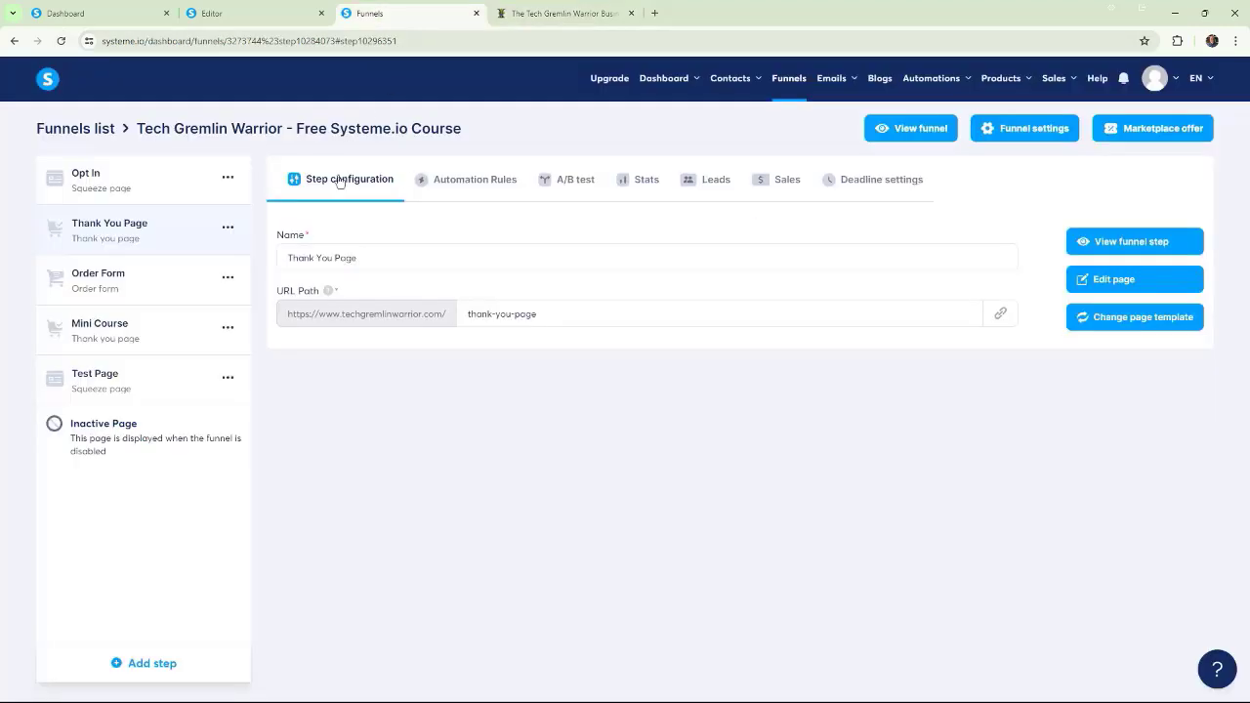
click(86, 180)
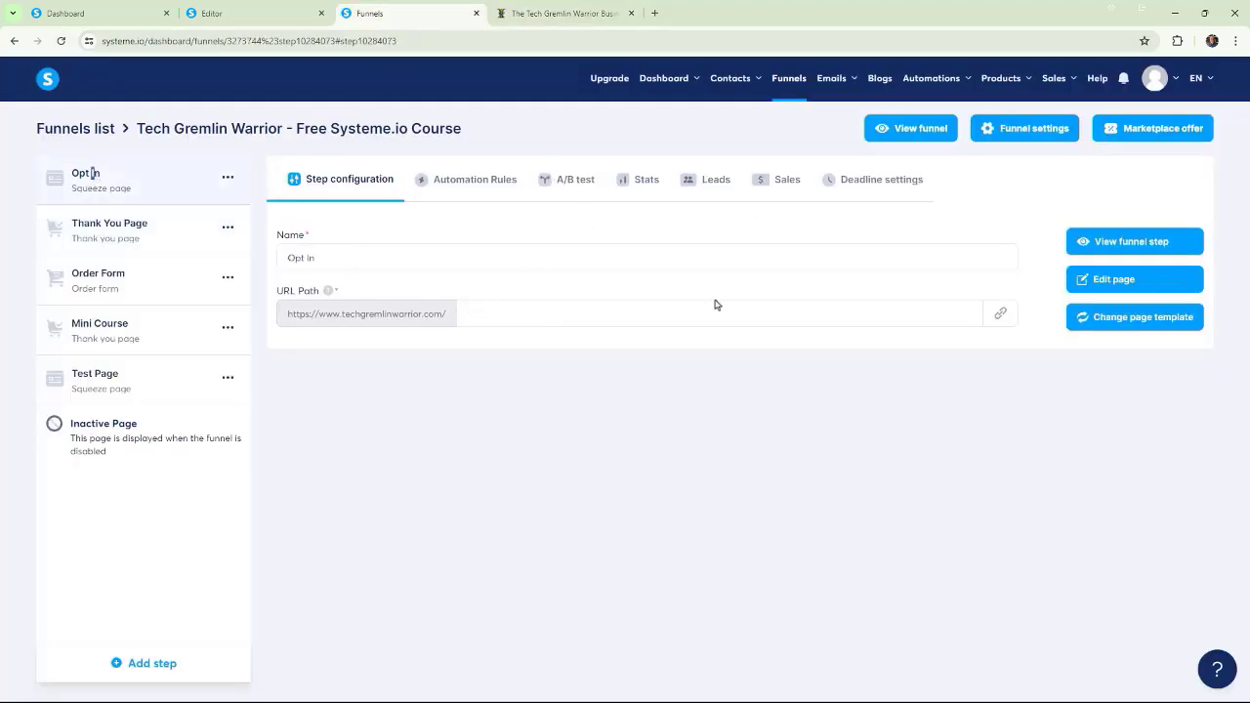
click(999, 312)
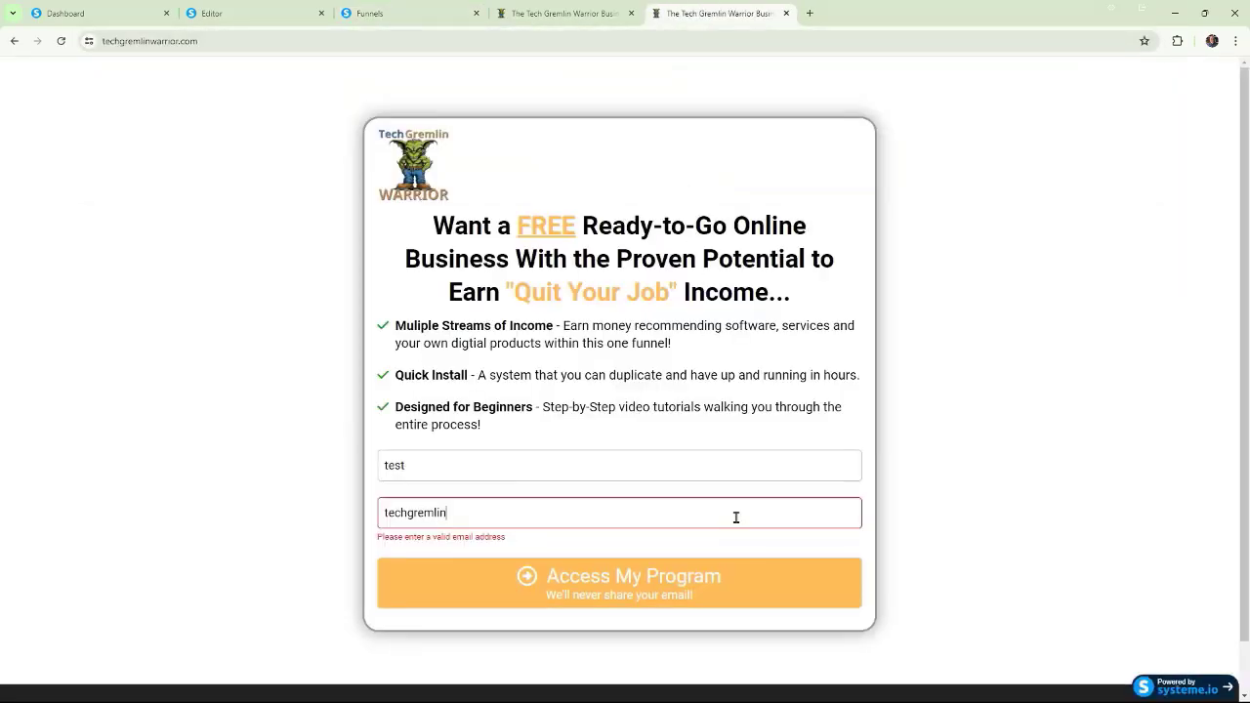
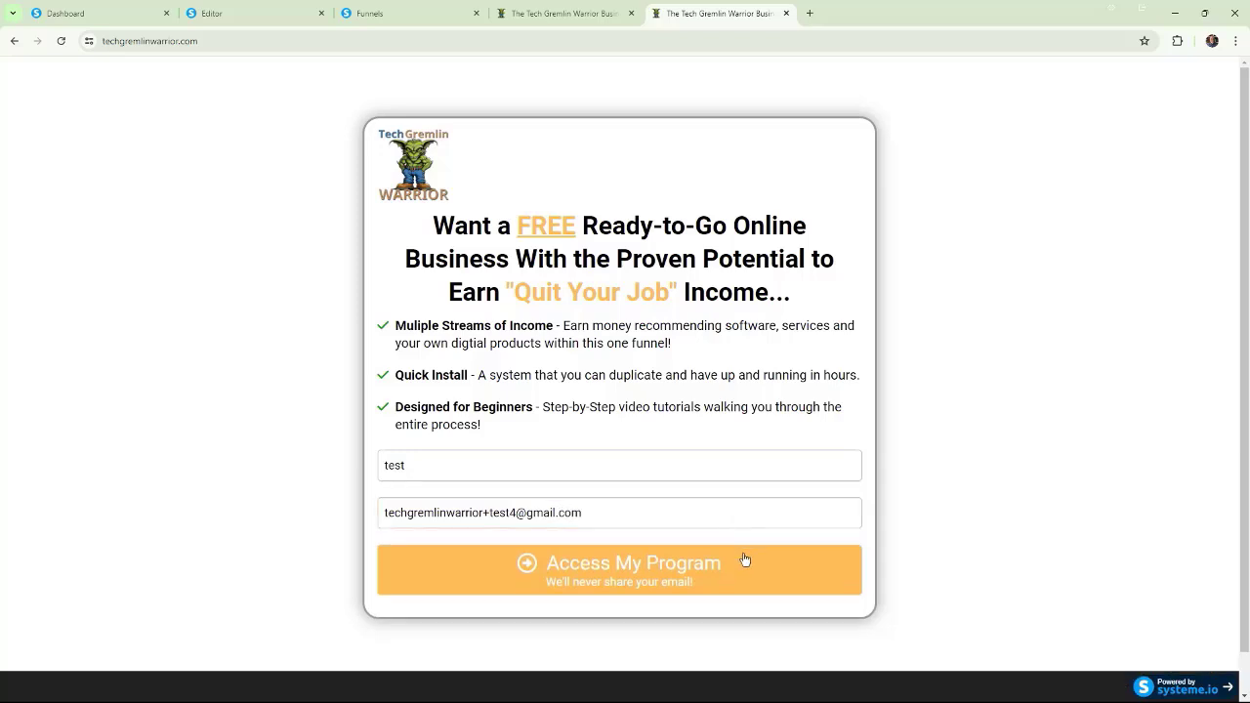
Finish typing the test email ending 'l.com' and submit the live opt-in form
click(619, 569)
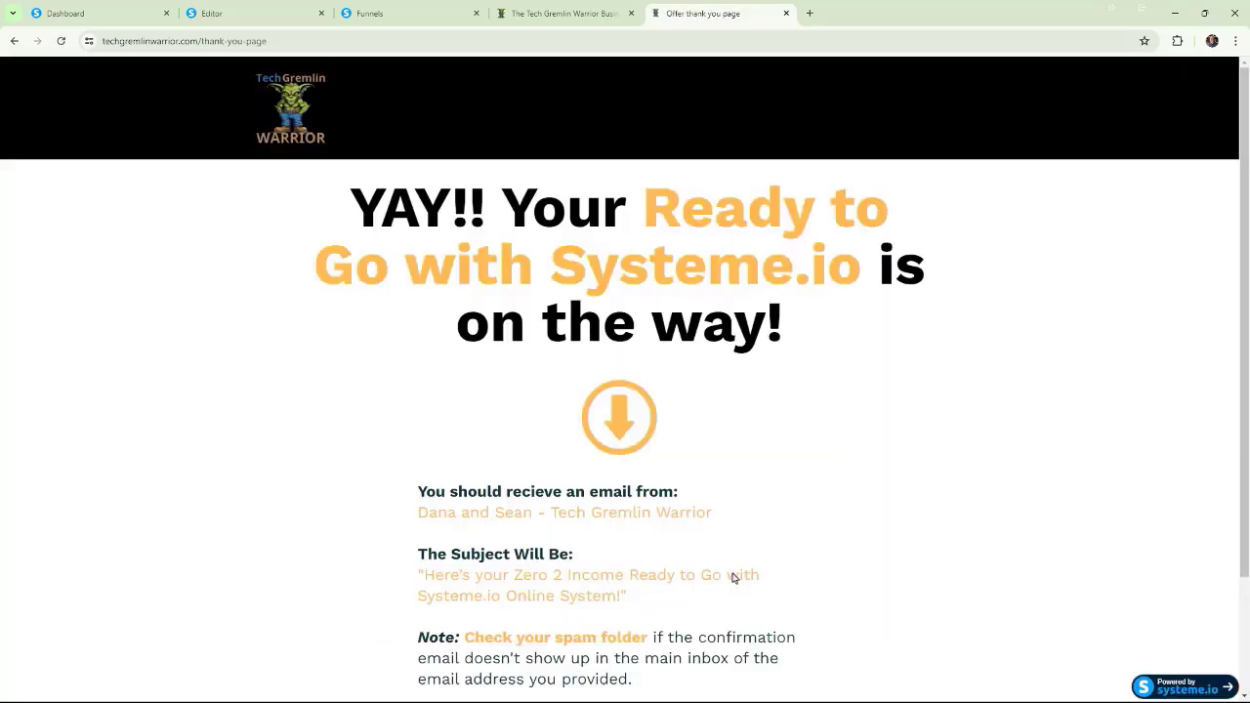
click(567, 12)
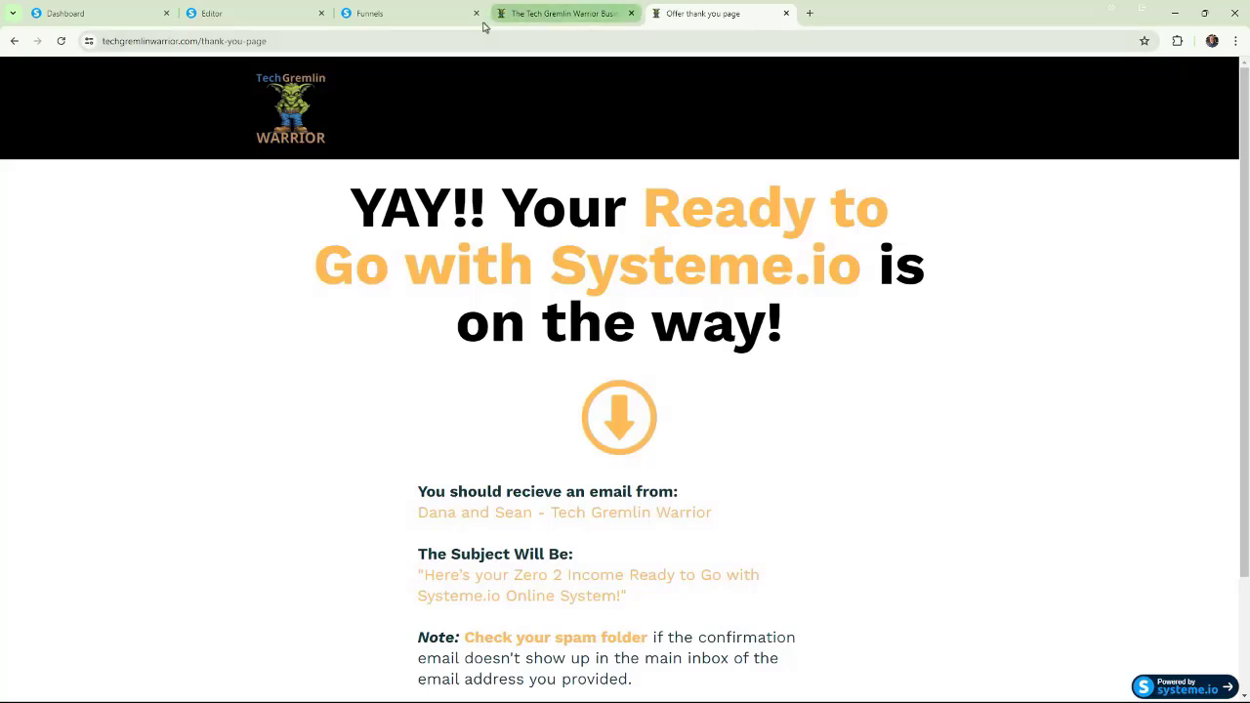
Reload the dashboard to show one new lead, then return to the funnel steps
click(98, 13)
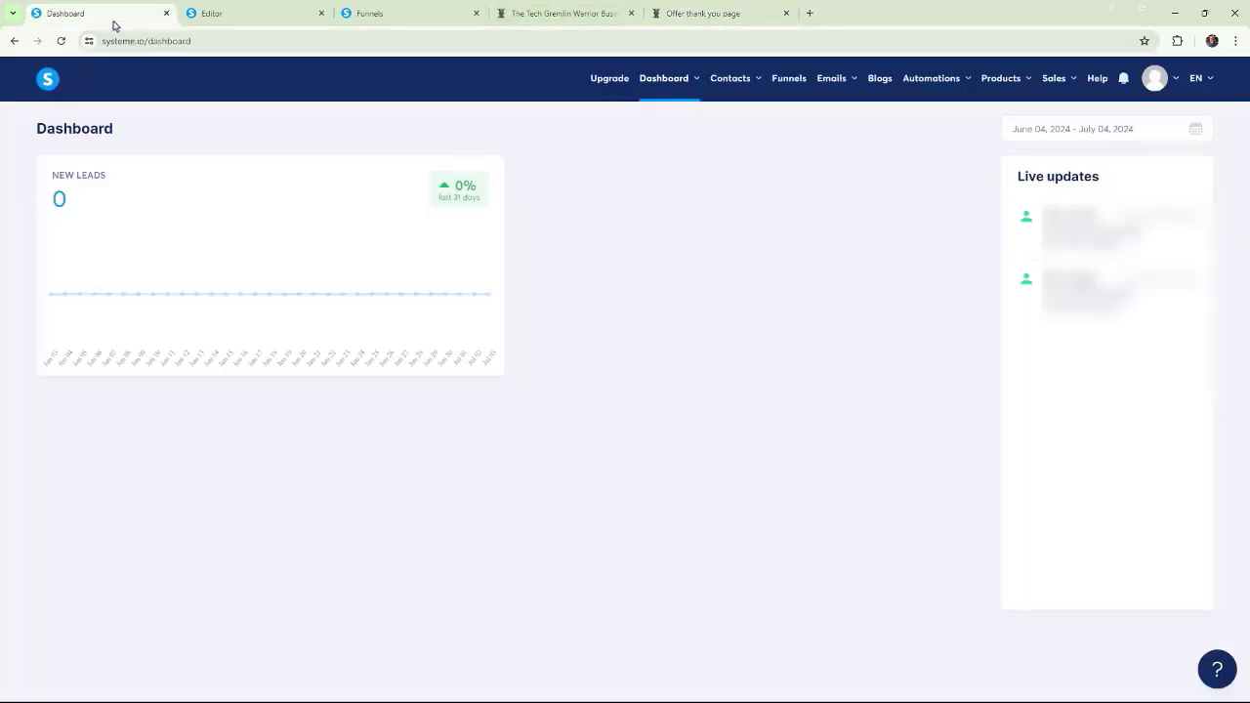
click(61, 41)
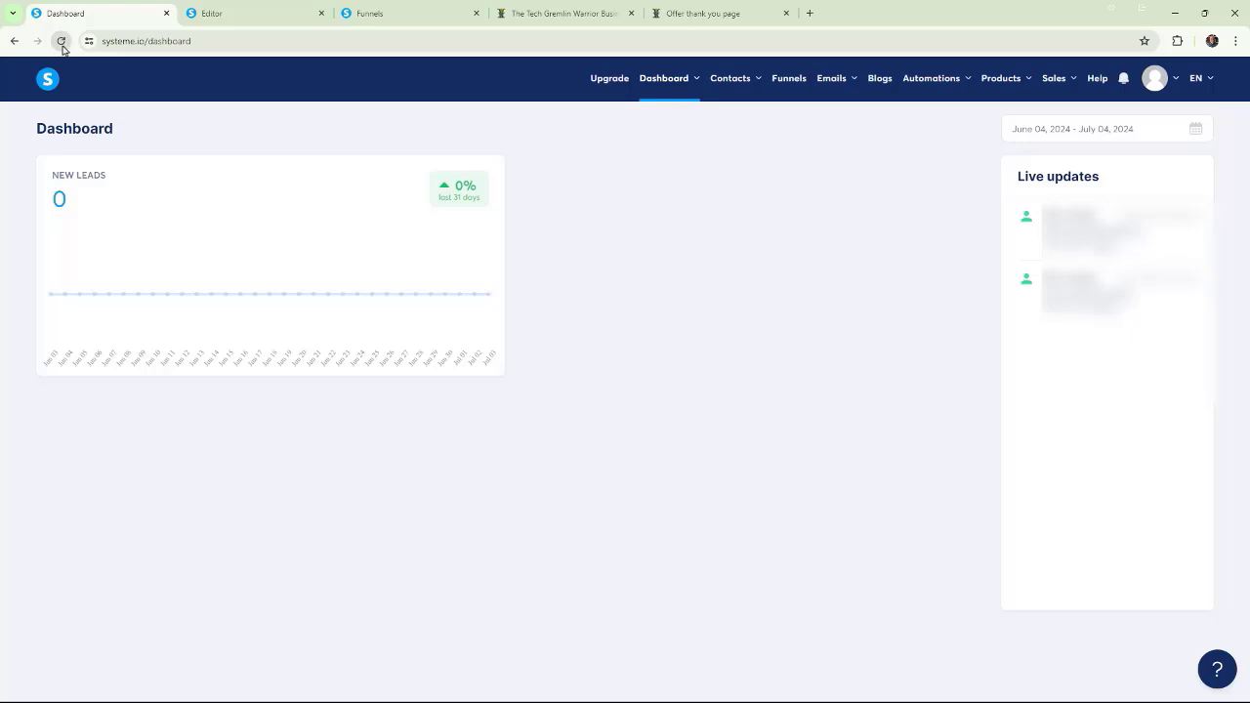
click(61, 41)
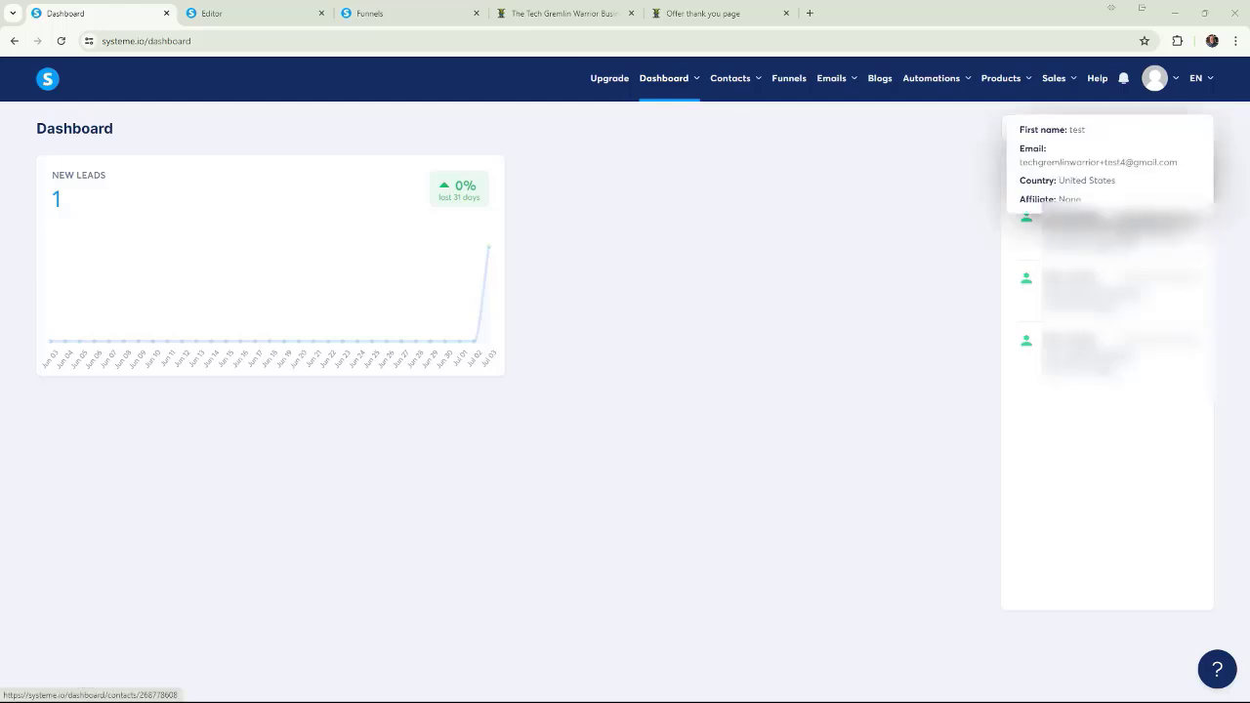
mouse_move(399, 28)
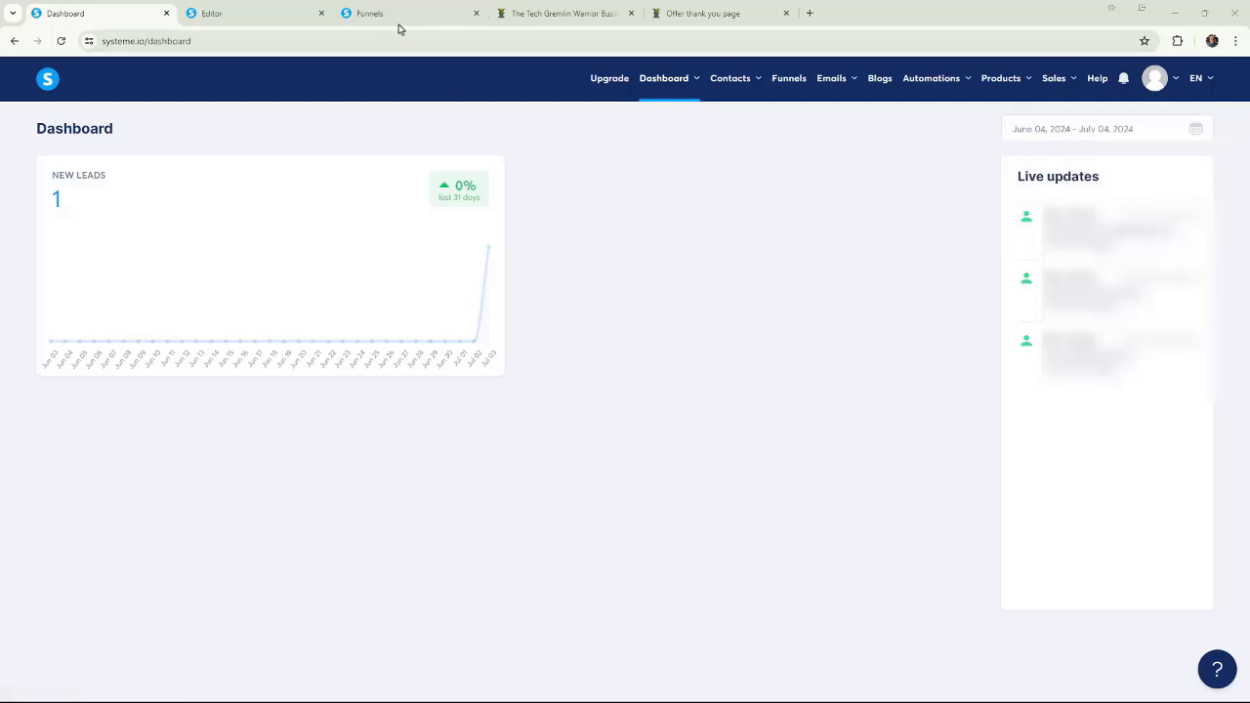
click(400, 13)
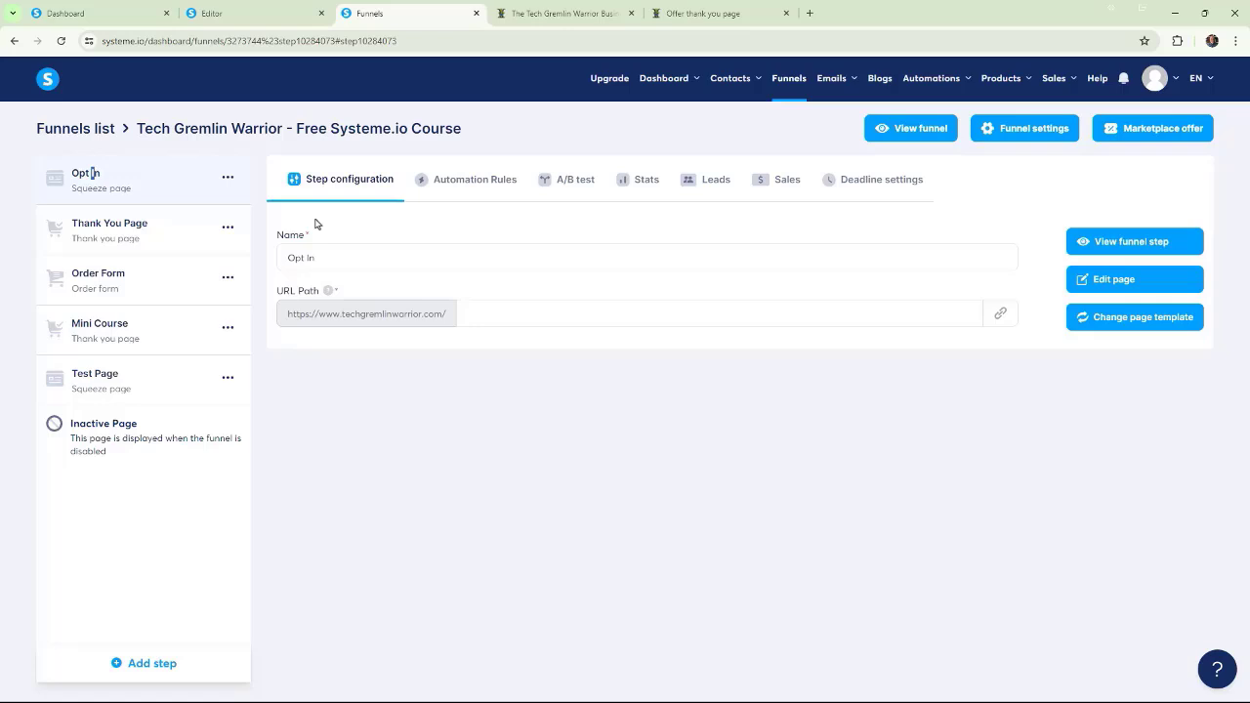
mouse_move(143, 234)
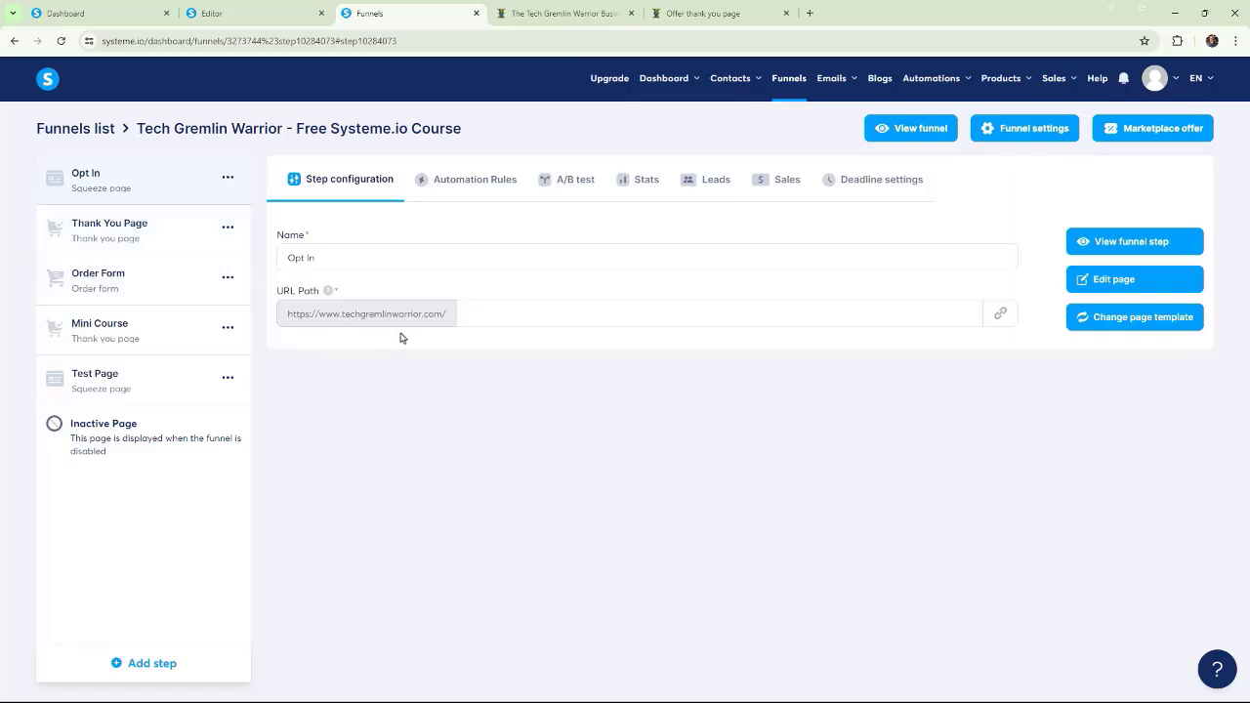
mouse_move(557, 340)
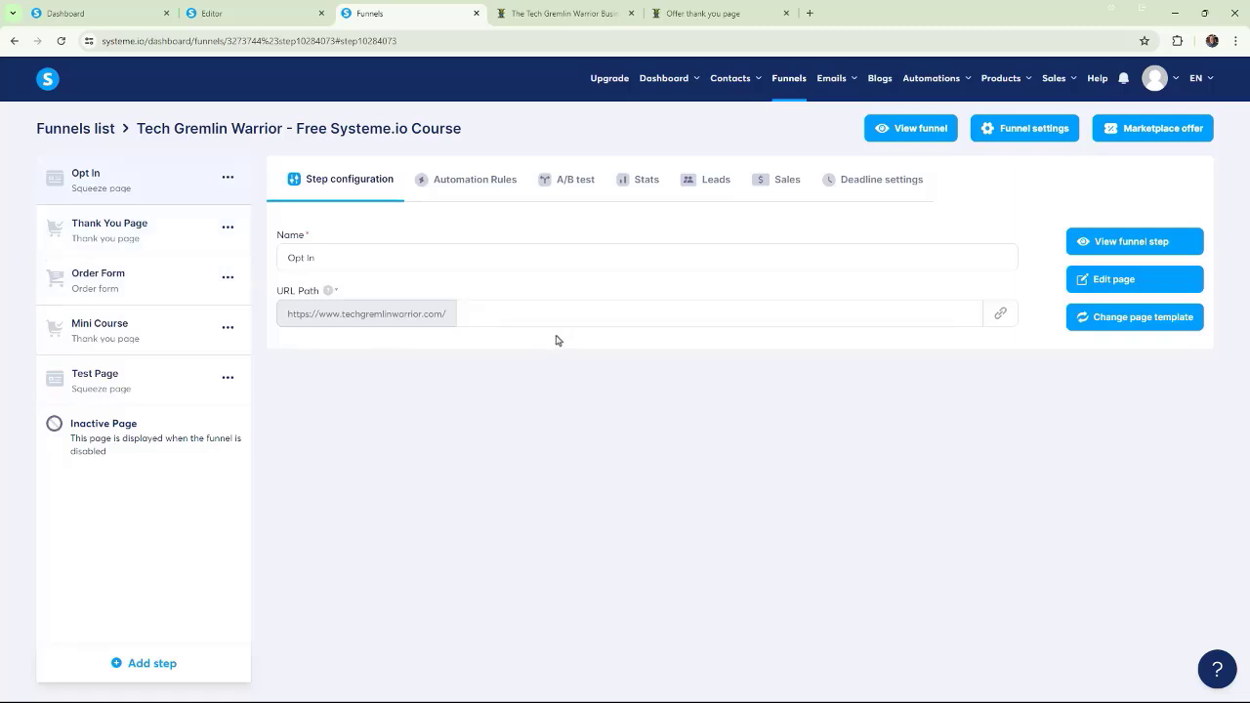
mouse_move(182, 241)
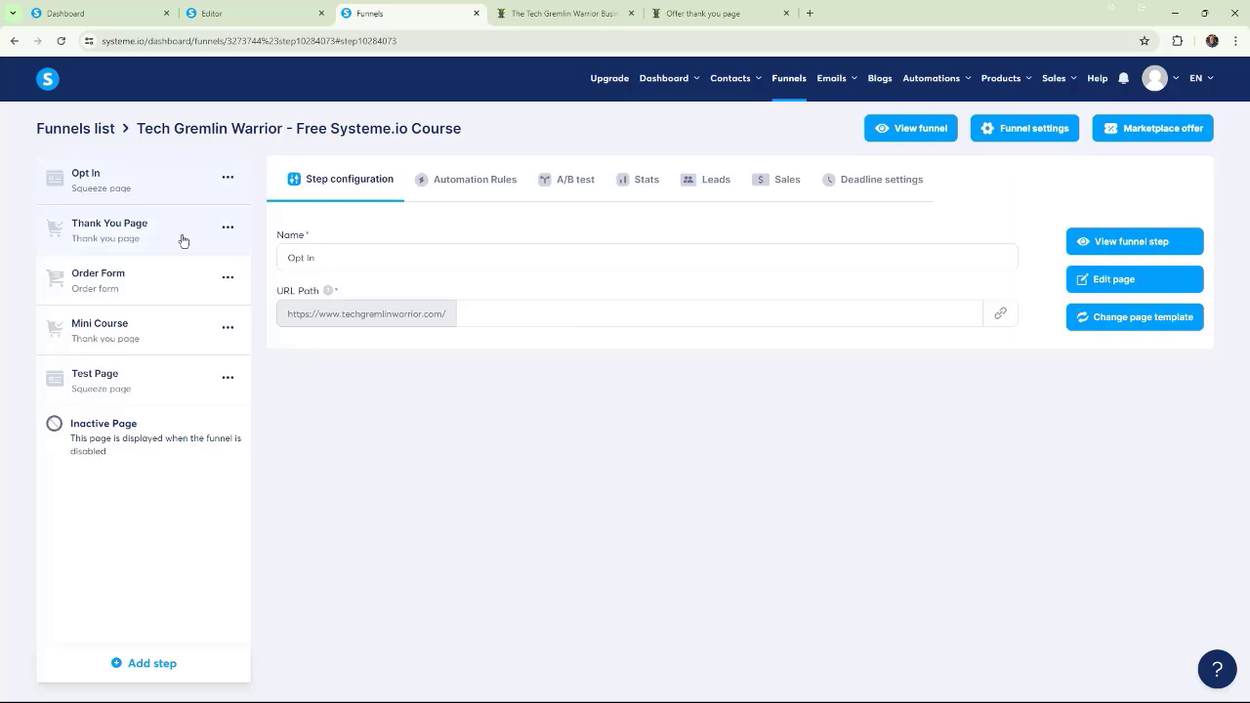